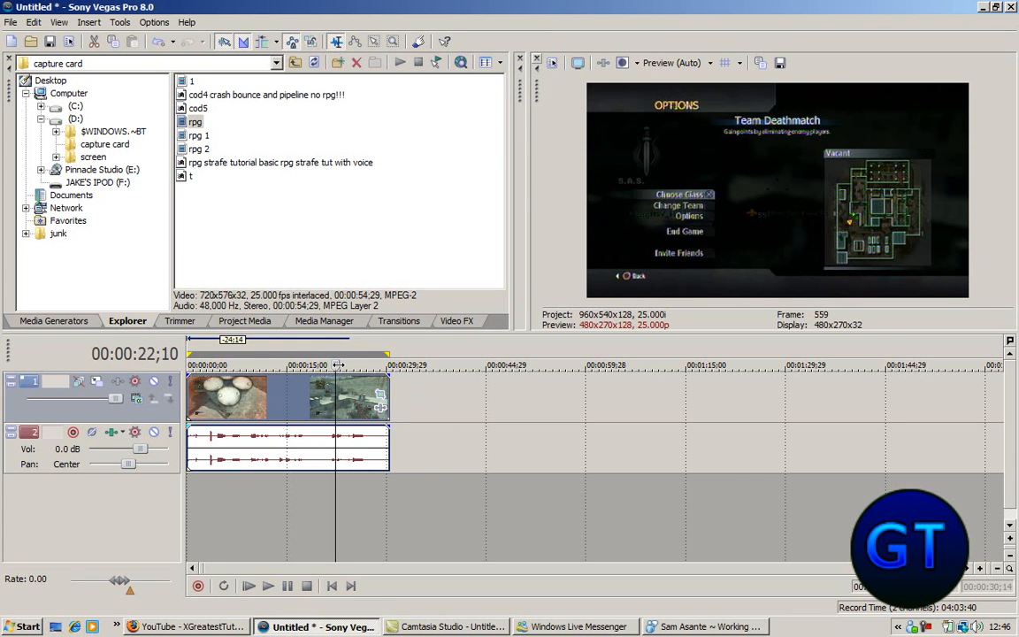
Review the rpg clip's properties, toggling aspect-ratio keeping and checking the pixel aspect ratio choices.
left_click(331, 586)
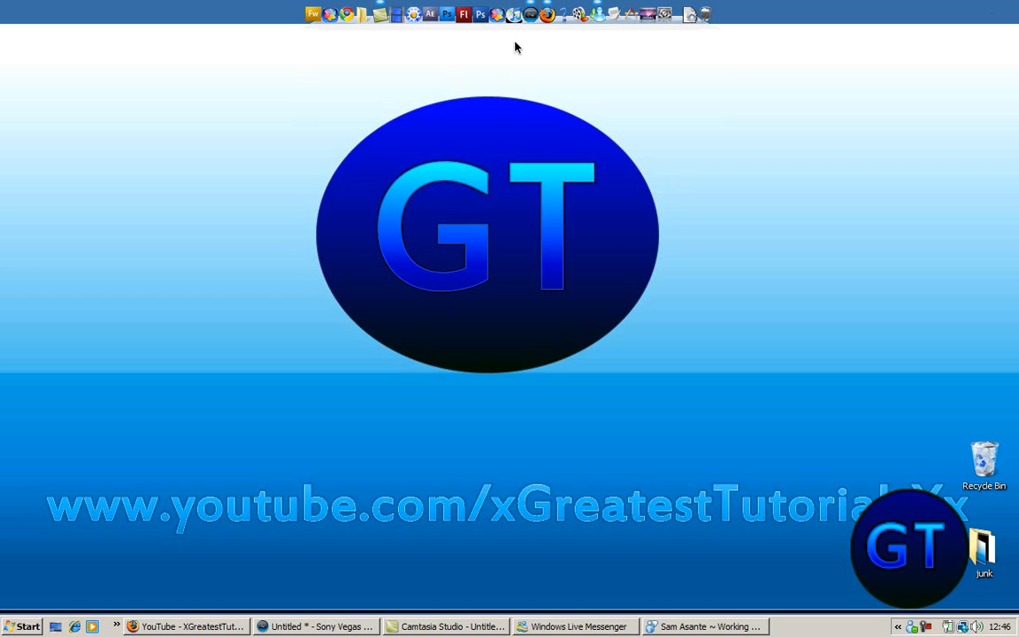
mouse_move(538, 38)
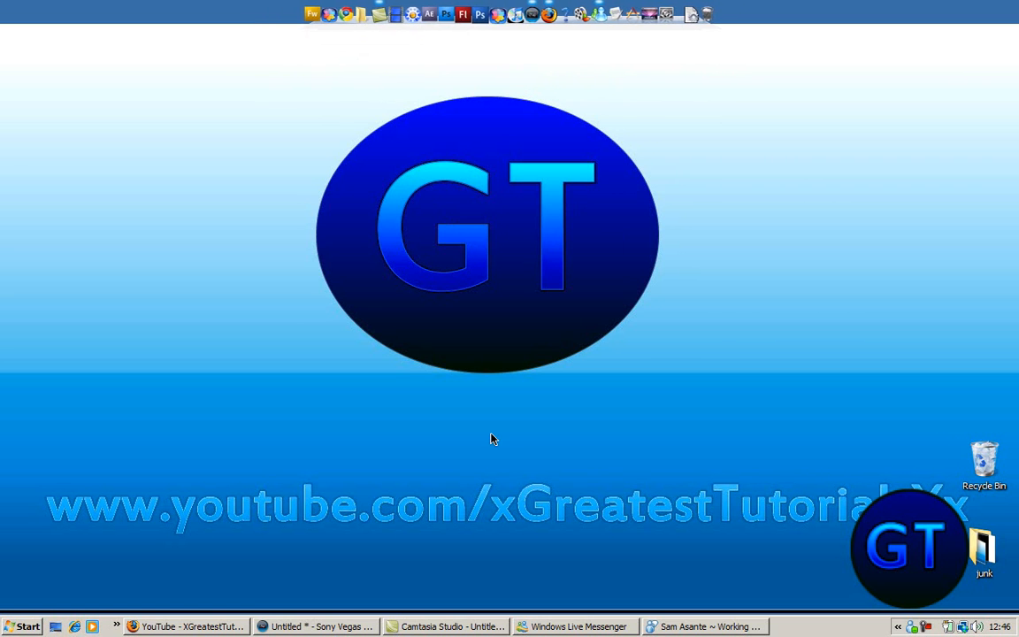
left_click(319, 627)
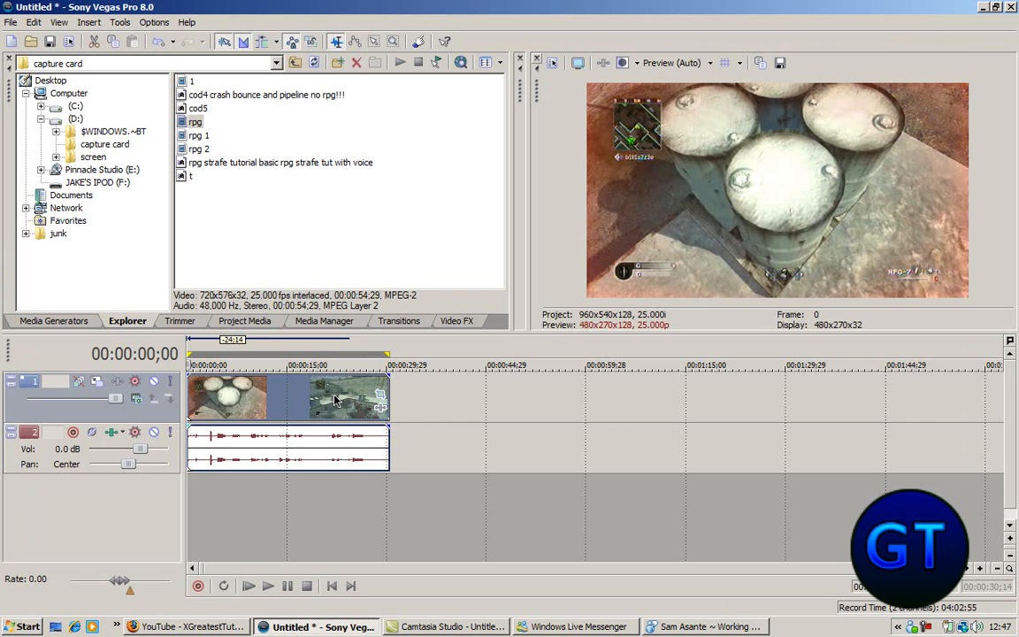
right_click(334, 400)
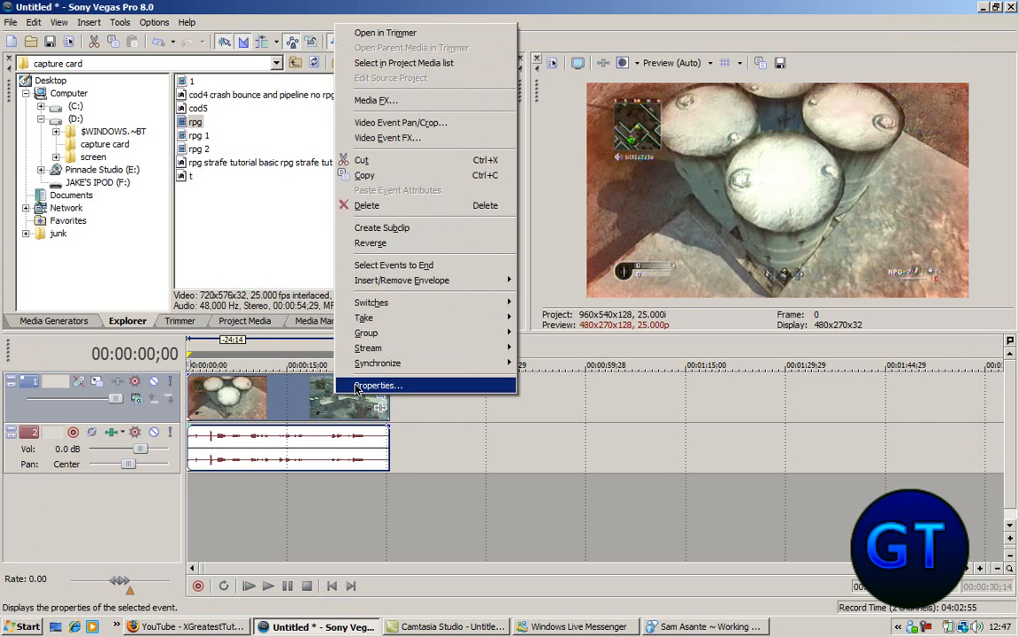
left_click(378, 386)
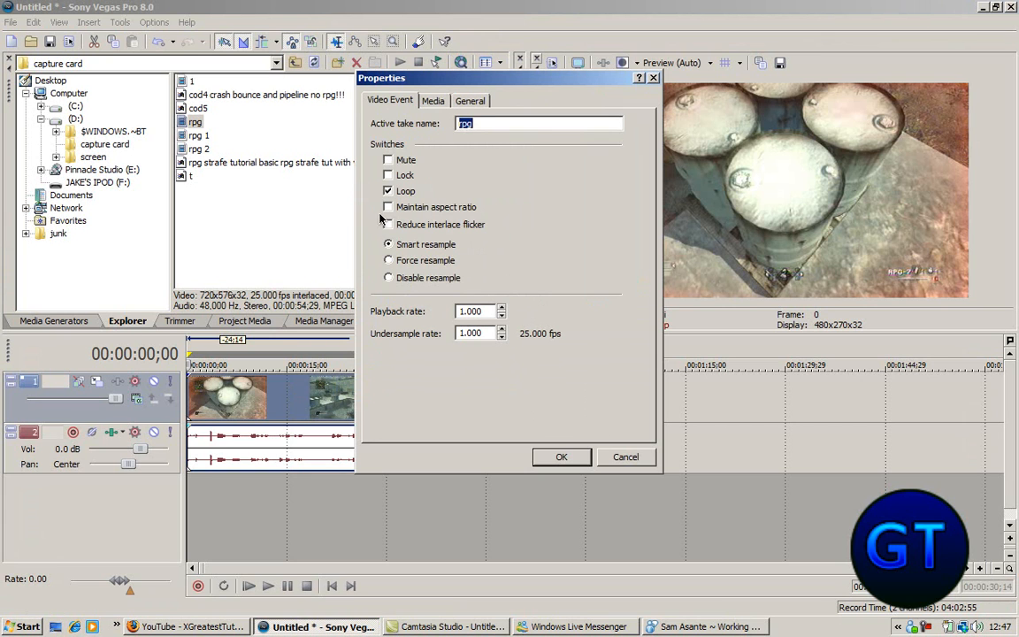
left_click(387, 205)
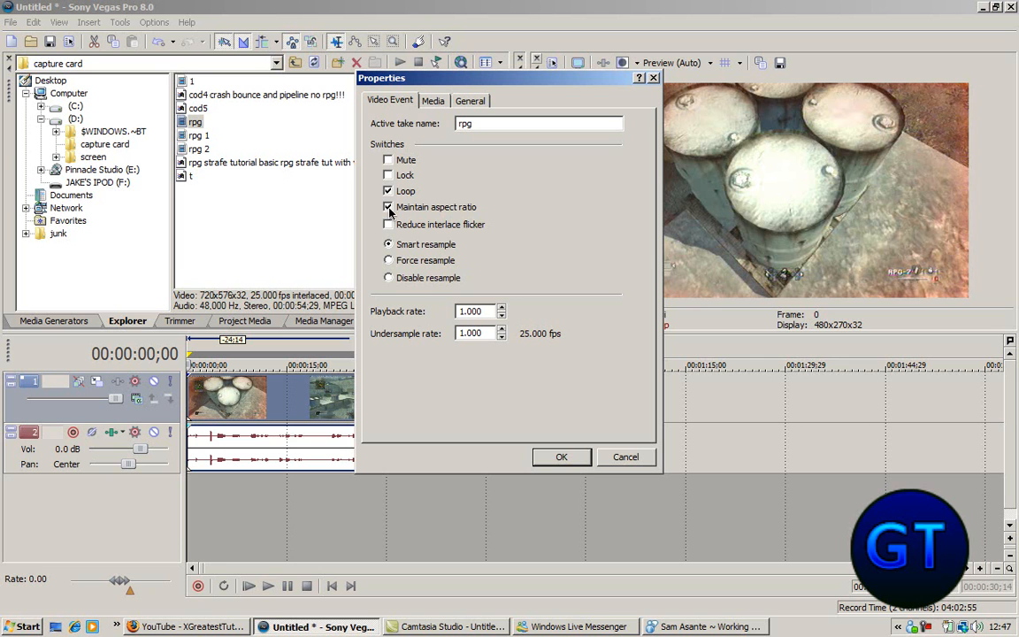
left_click(388, 205)
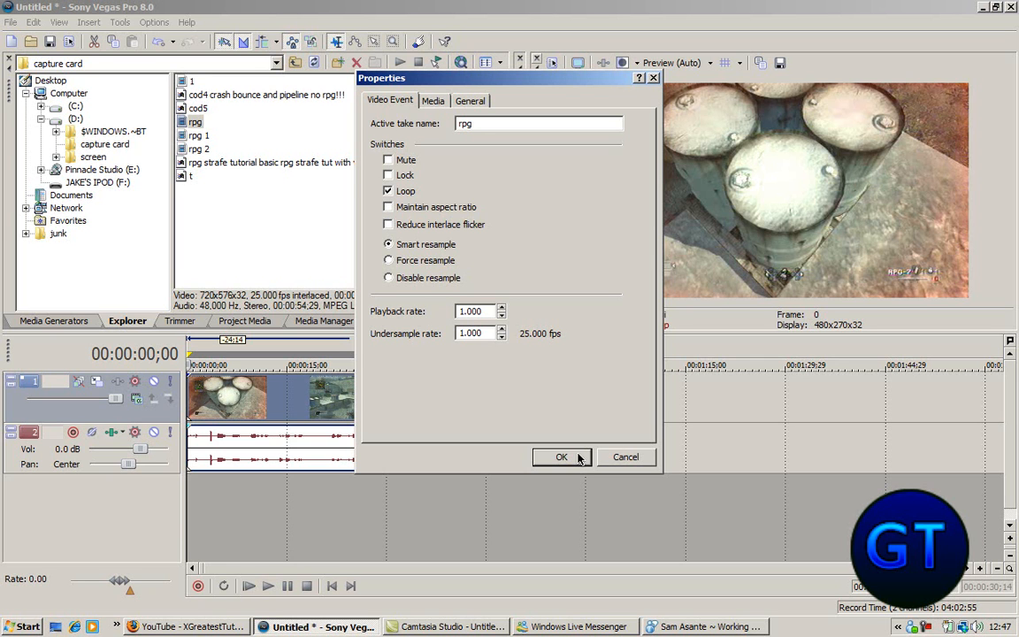
left_click(432, 99)
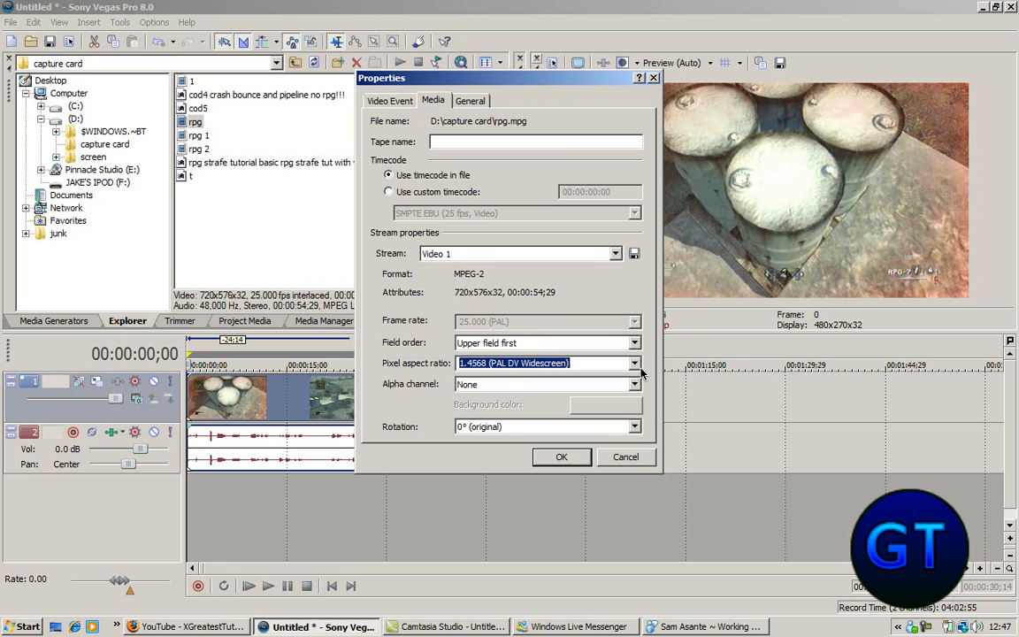
left_click(633, 363)
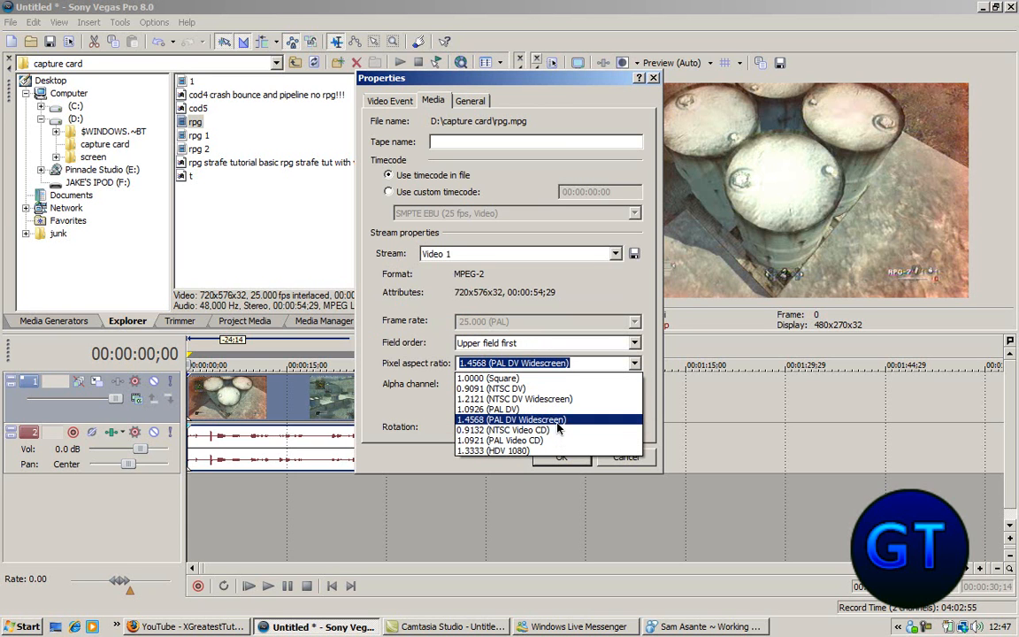
mouse_move(548, 400)
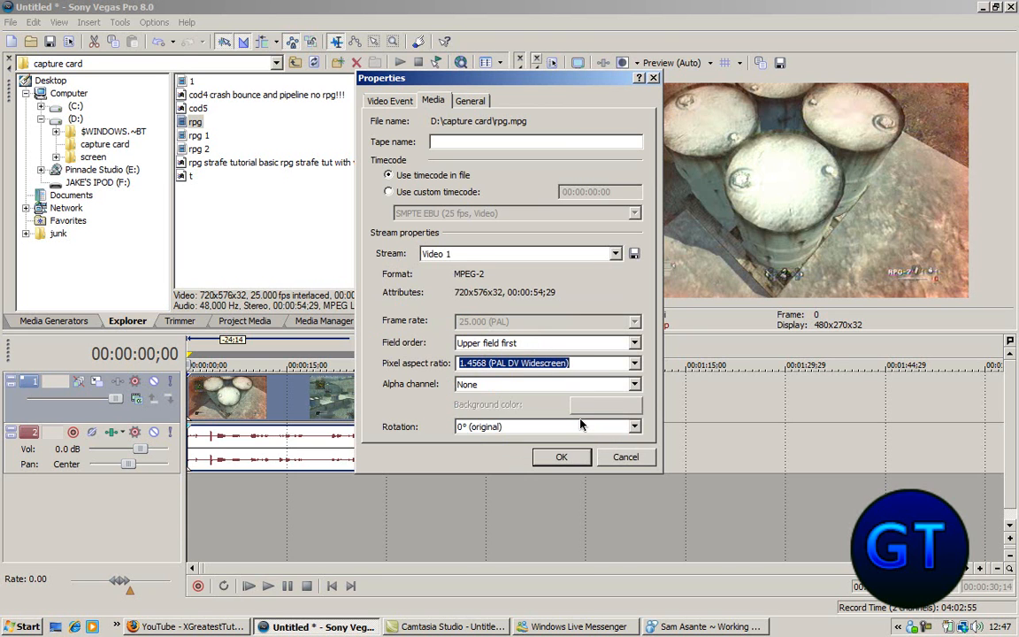
left_click(561, 456)
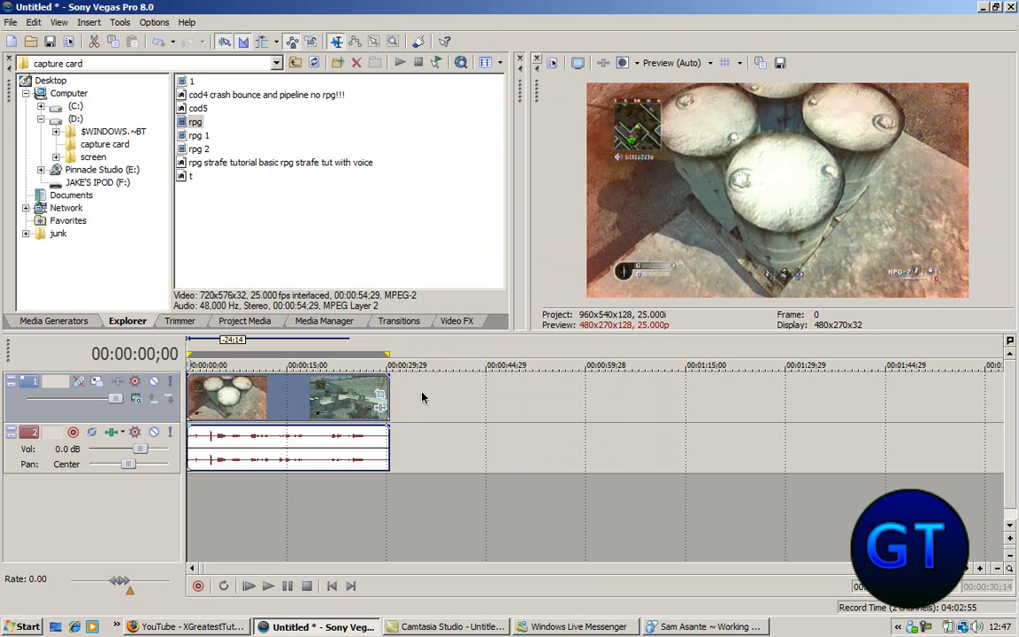
mouse_move(382, 412)
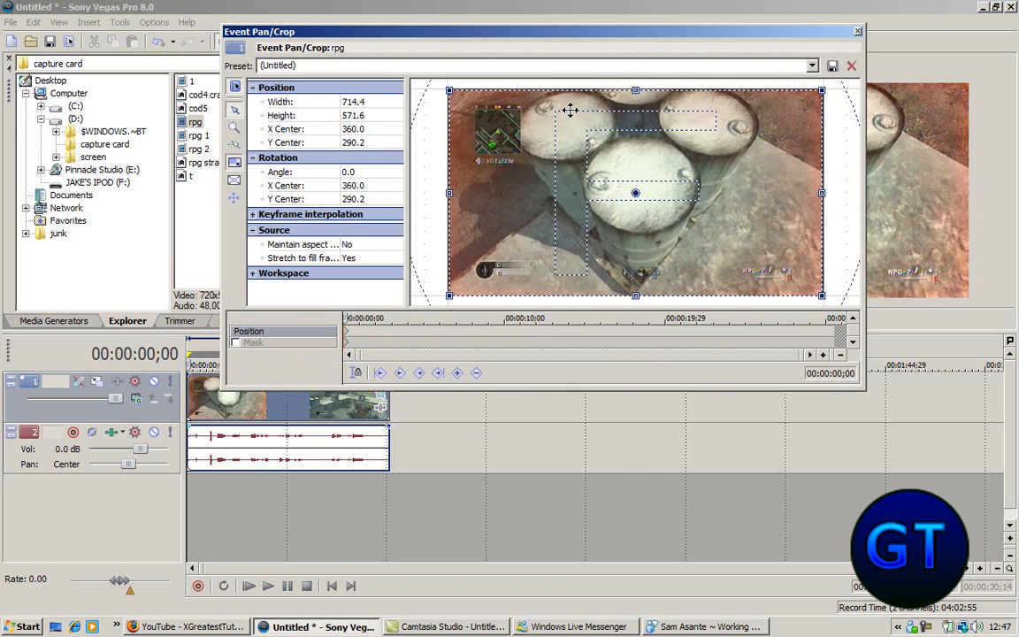
mouse_move(637, 90)
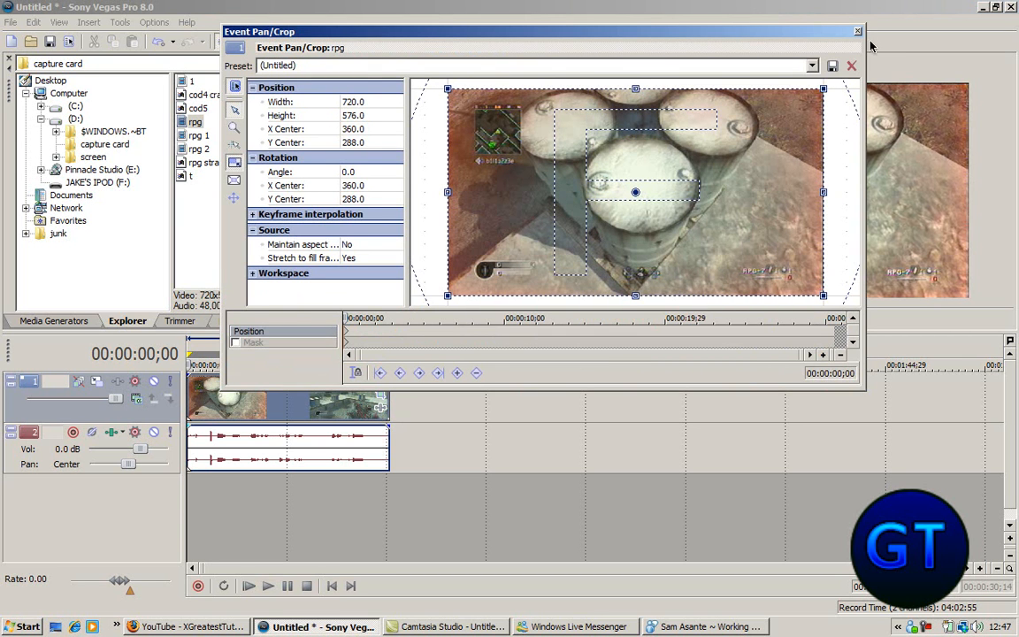
Shrink the clip's pan/crop frame slightly from the full 720×576 picture and close the editor.
left_click(852, 66)
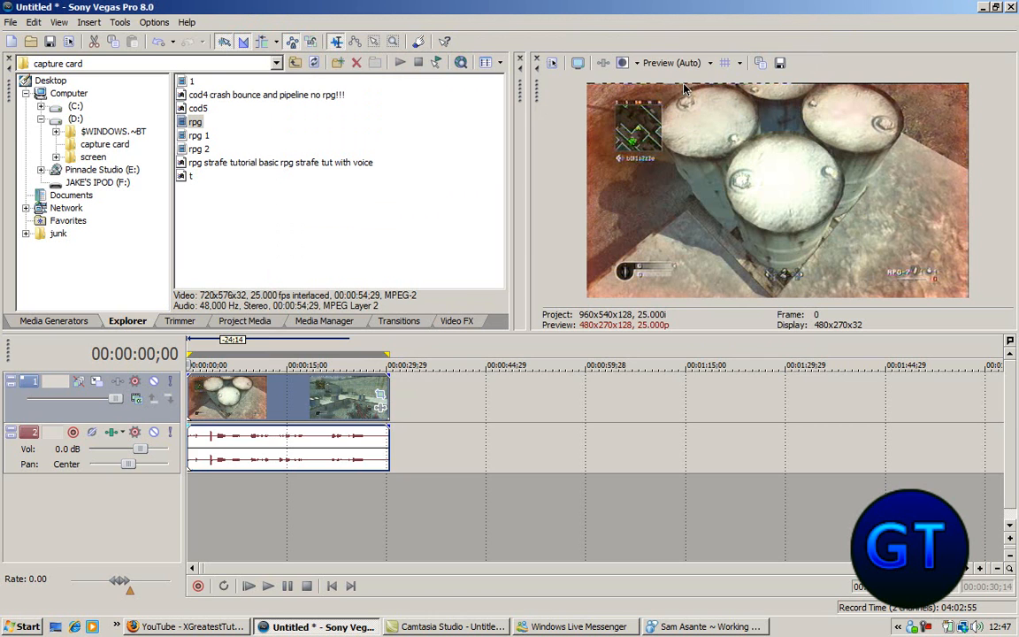
mouse_move(566, 223)
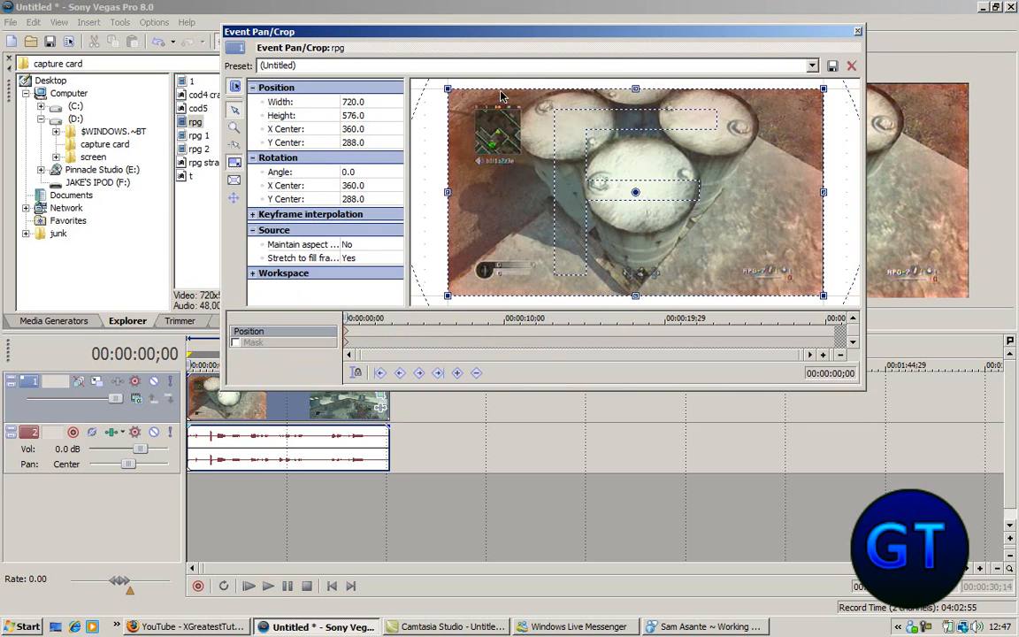
left_click_drag(635, 89, 635, 92)
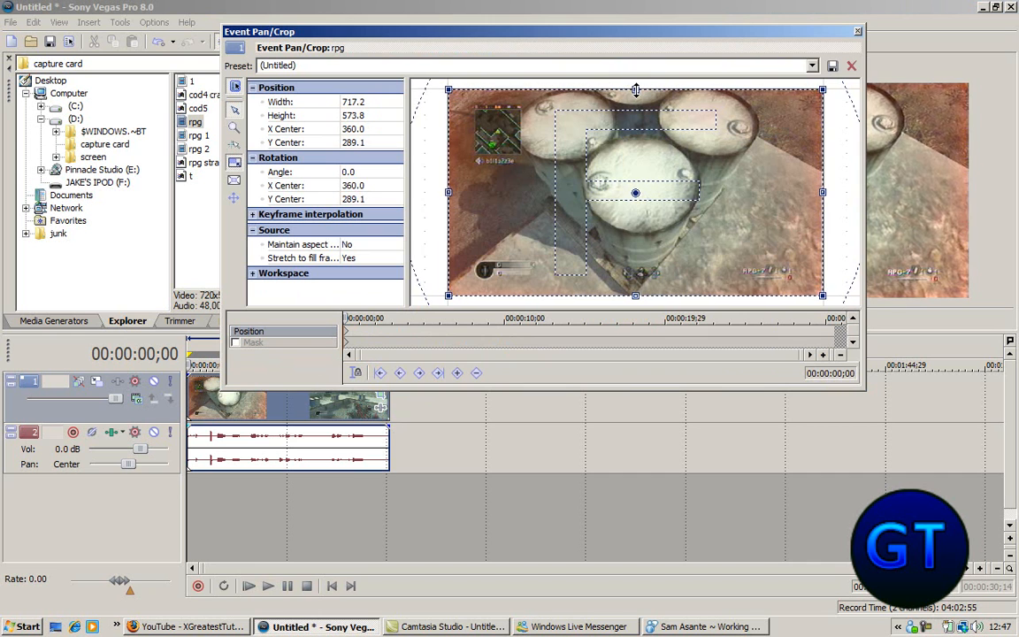
left_click(851, 66)
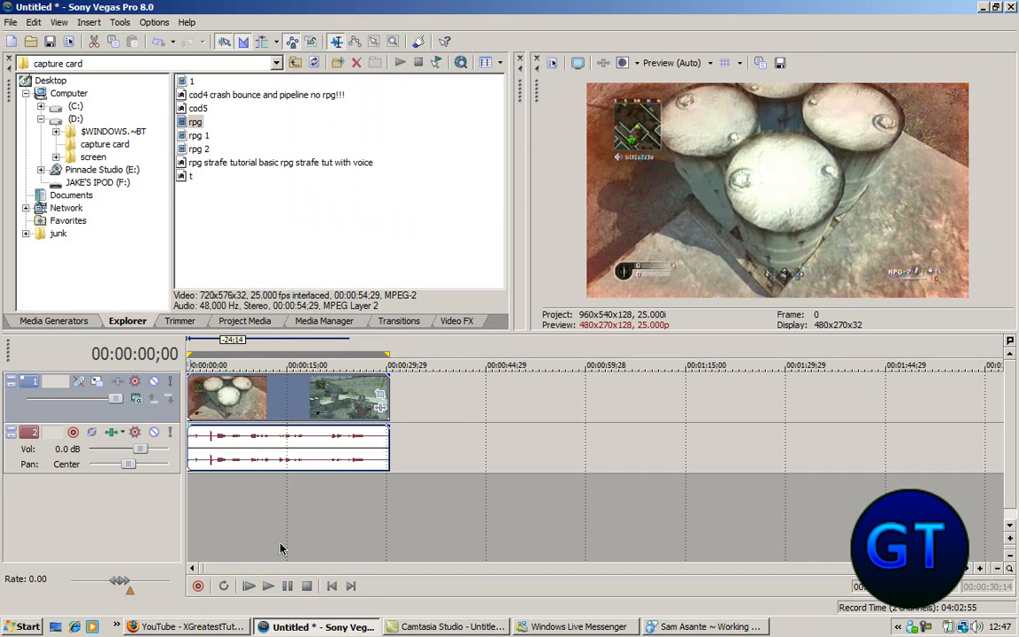
Set project properties to the 'lljakey08 render settings' template and start all new projects with it.
left_click(552, 64)
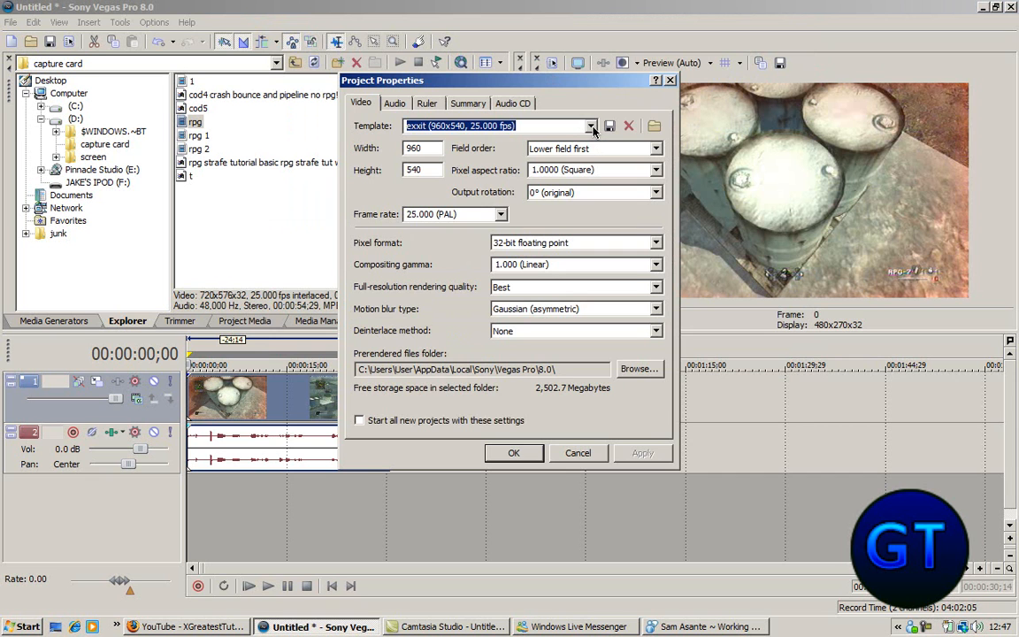
left_click(591, 124)
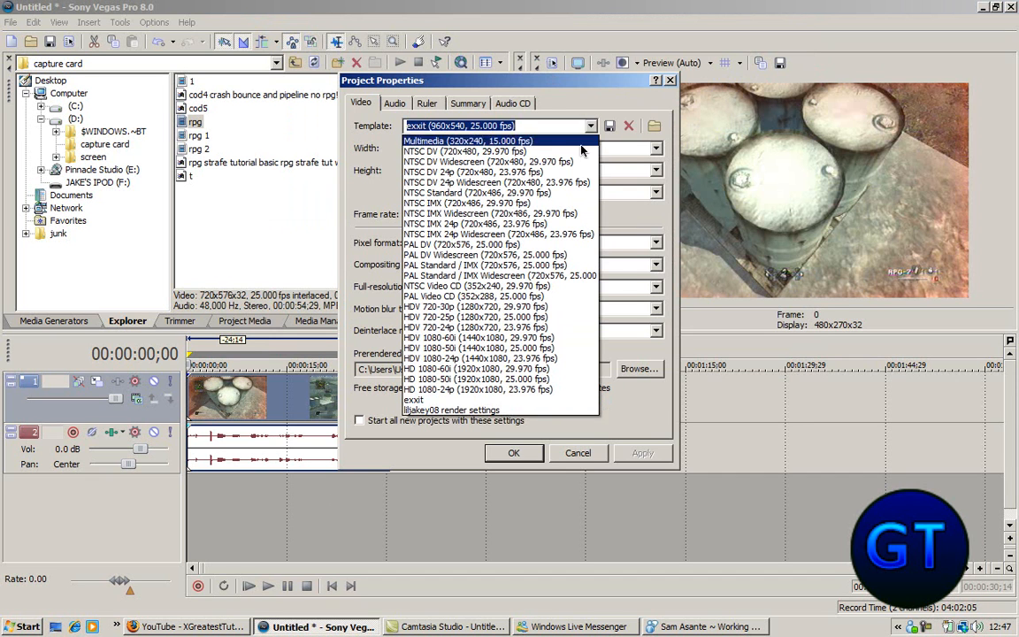
left_click(452, 411)
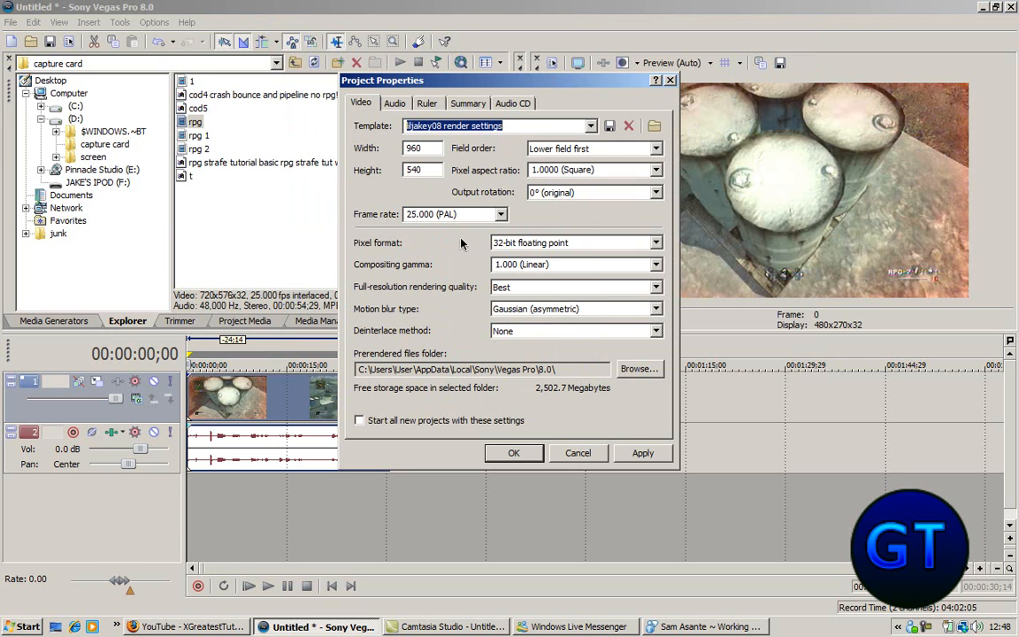
left_click(359, 420)
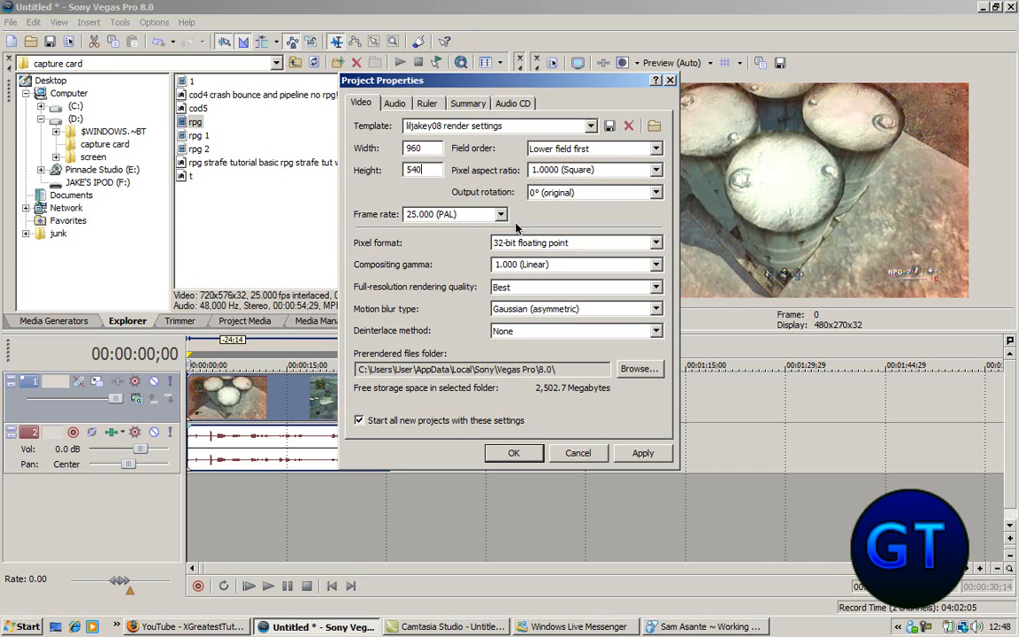
left_click(504, 214)
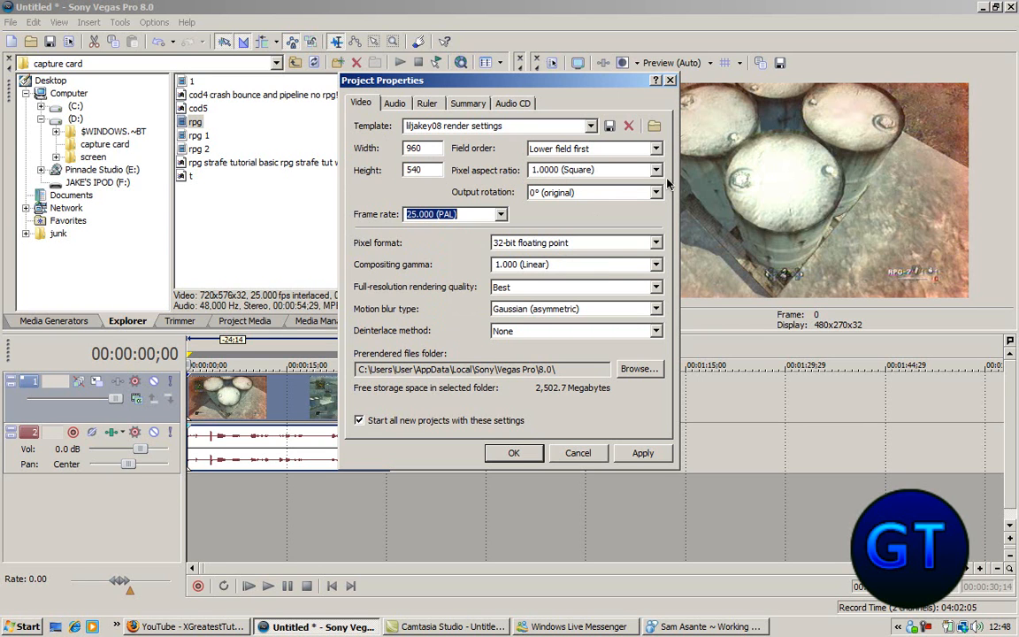
mouse_move(597, 262)
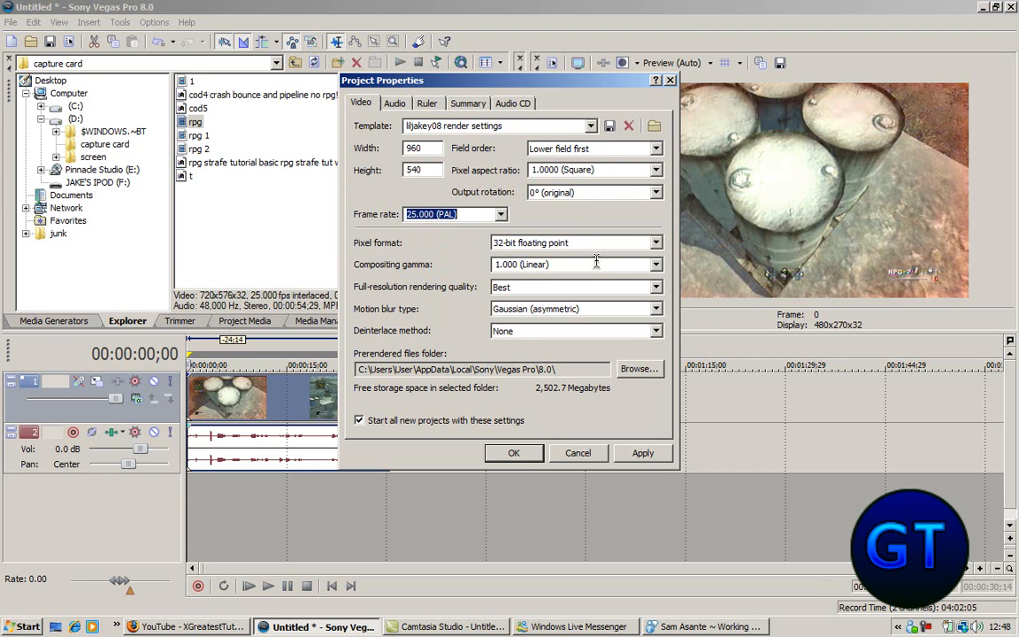
mouse_move(652, 451)
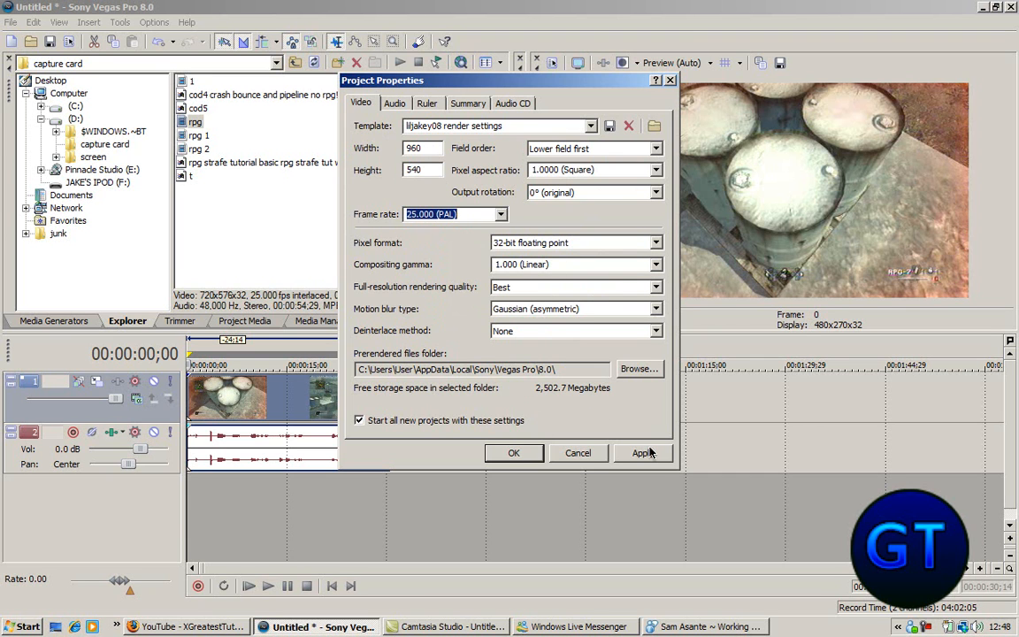
left_click(513, 453)
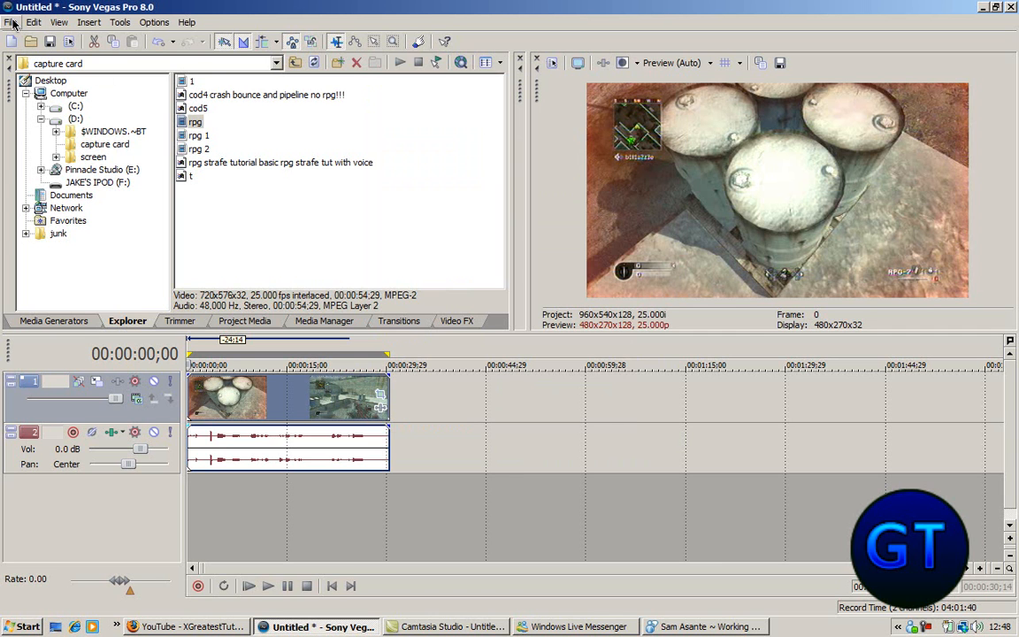
Start Render As and bring up the custom render template settings.
left_click(11, 21)
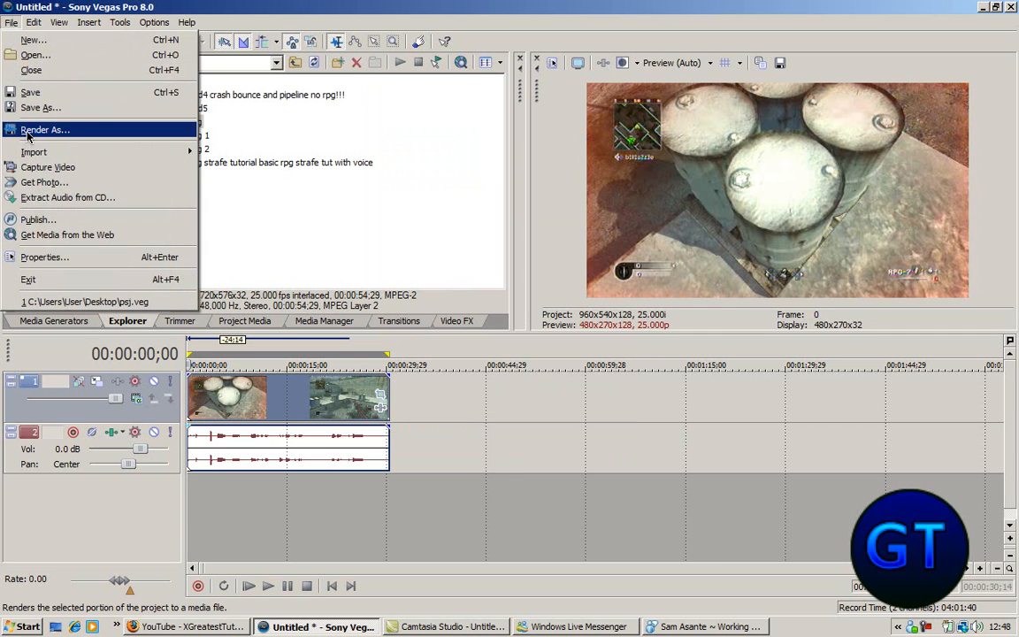
left_click(44, 131)
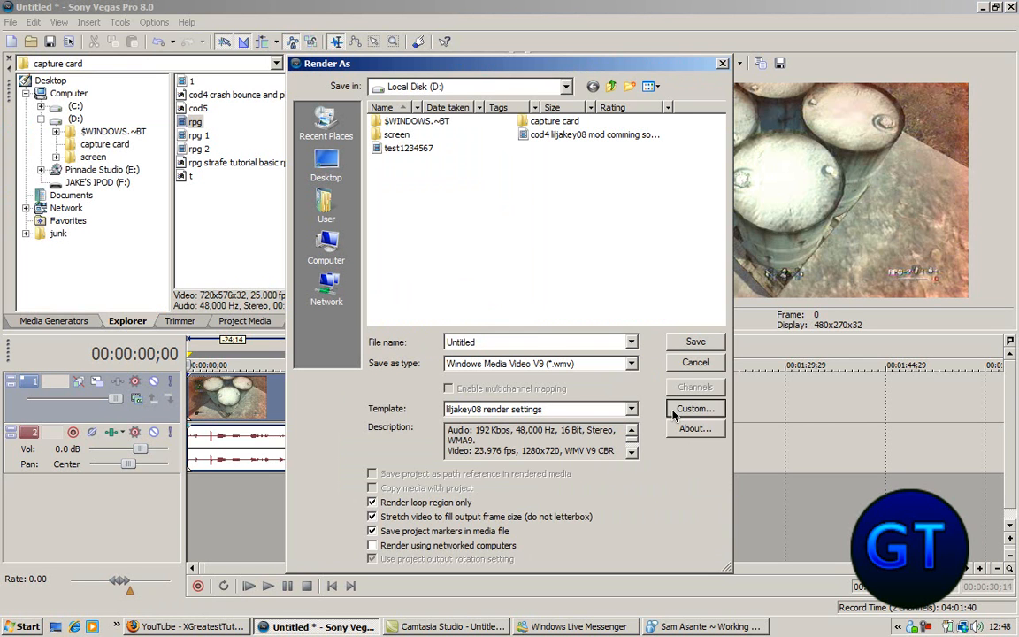
left_click(695, 407)
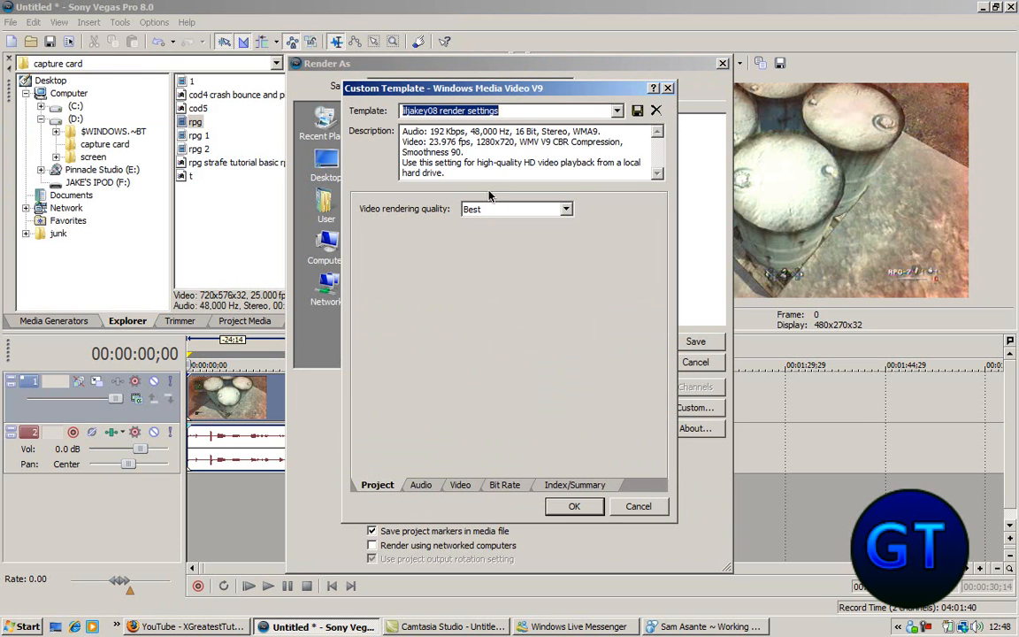
mouse_move(499, 264)
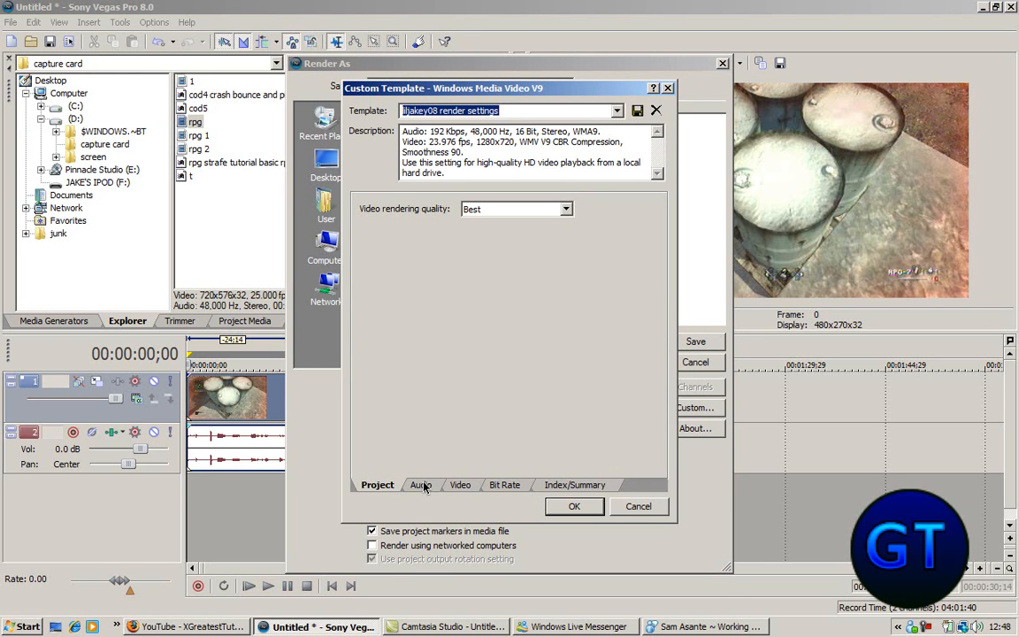
Confirm the template's audio is CBR Windows Media Audio 9.2 at 192 kbps, 48 kHz stereo.
left_click(421, 485)
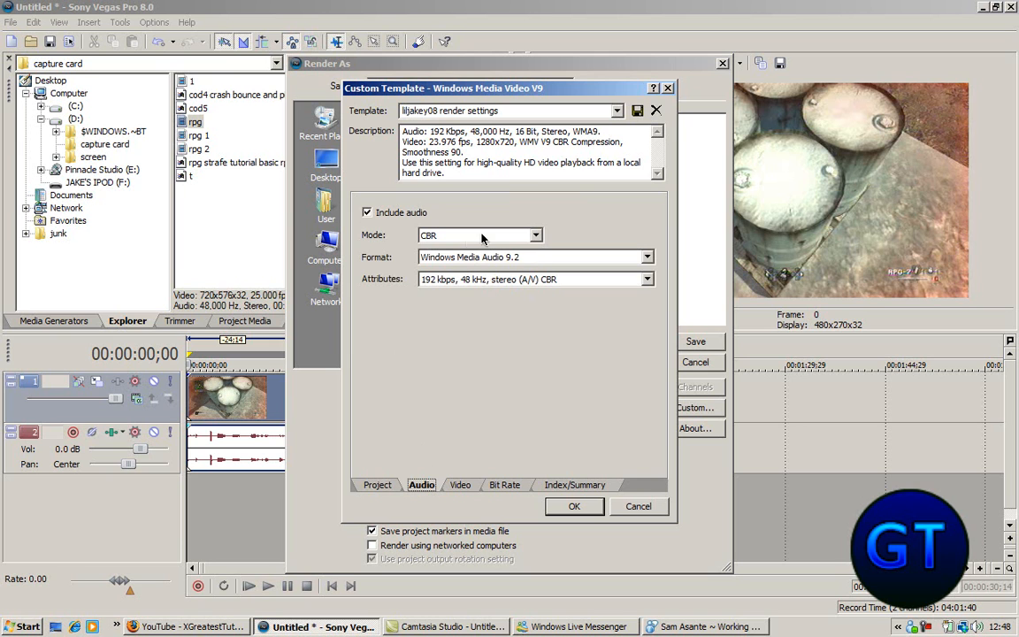
mouse_move(497, 286)
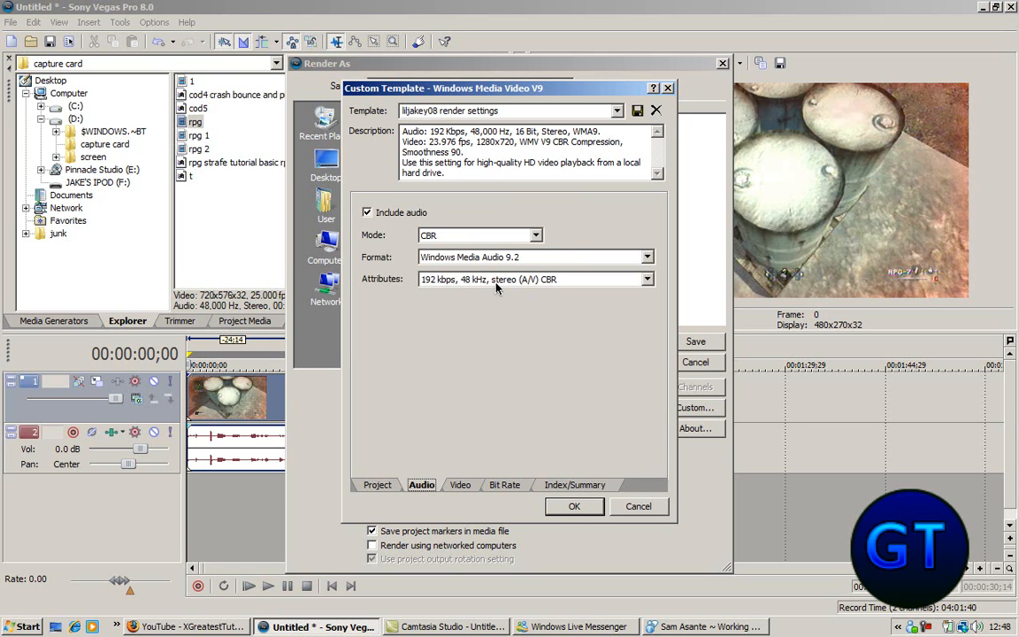
mouse_move(456, 290)
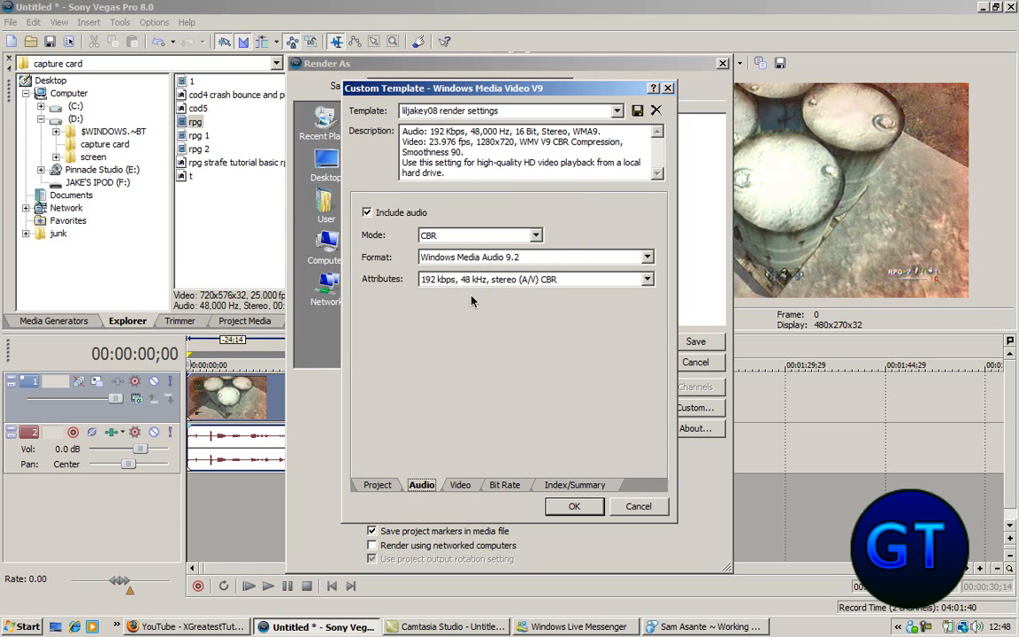
mouse_move(485, 294)
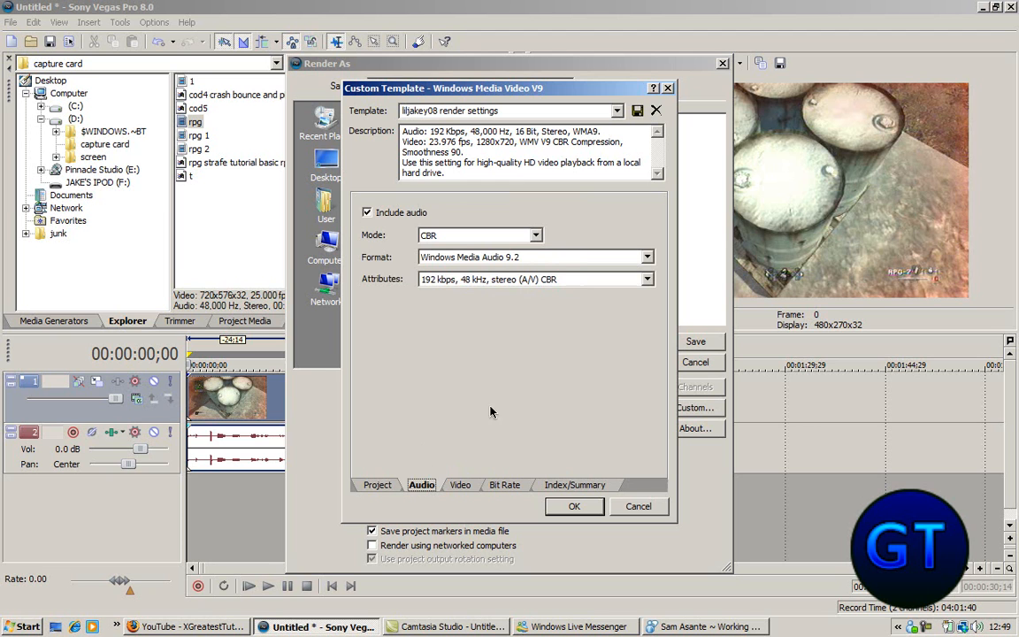
left_click(460, 485)
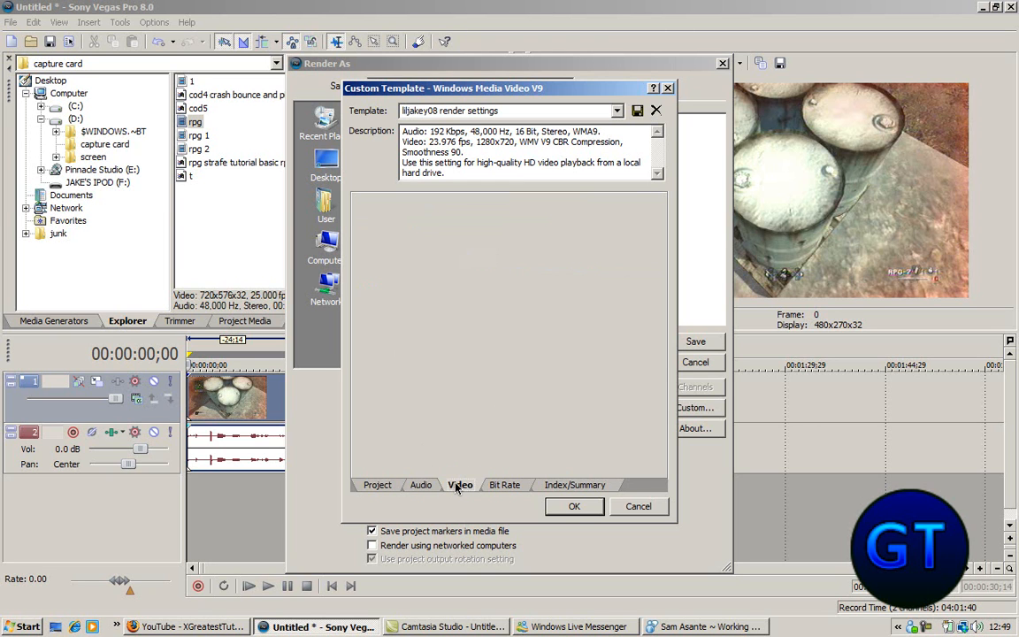
Set the template's video frame rate to 25.000 fps (PAL).
left_click(460, 485)
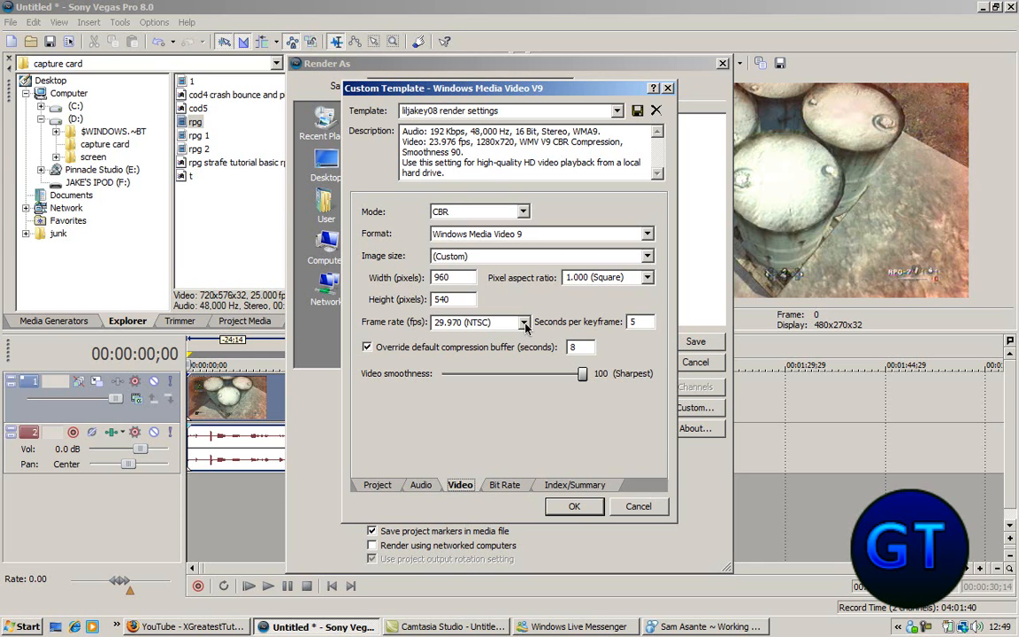
left_click(524, 322)
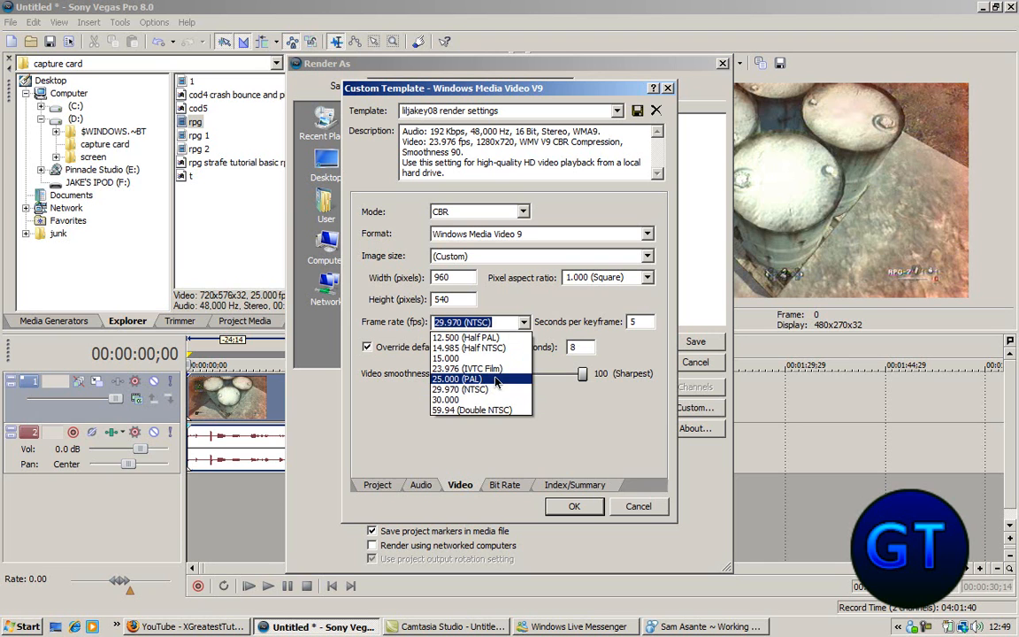
left_click(459, 379)
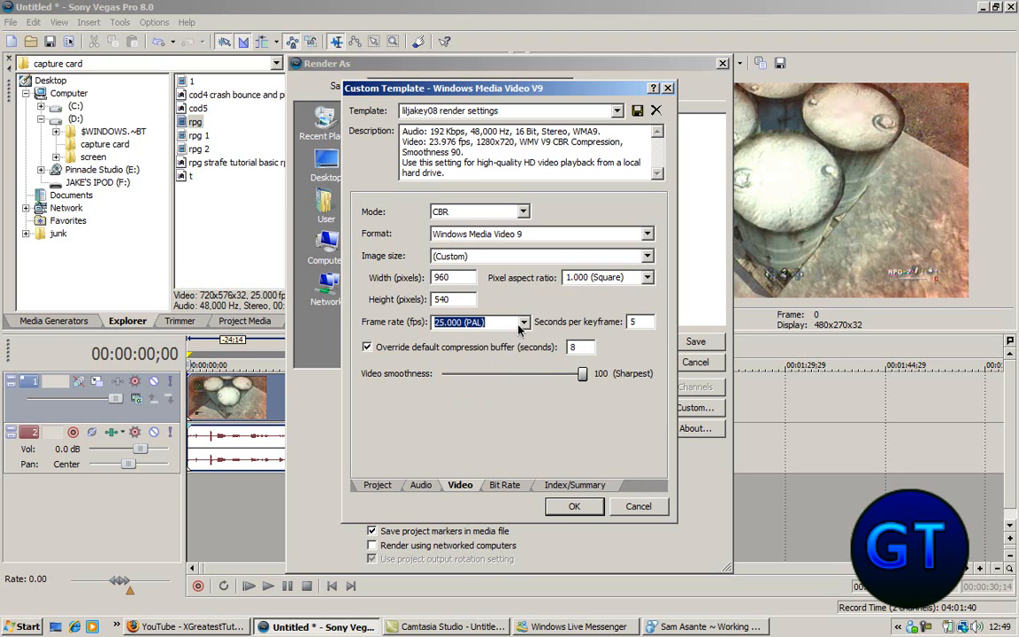
left_click(524, 322)
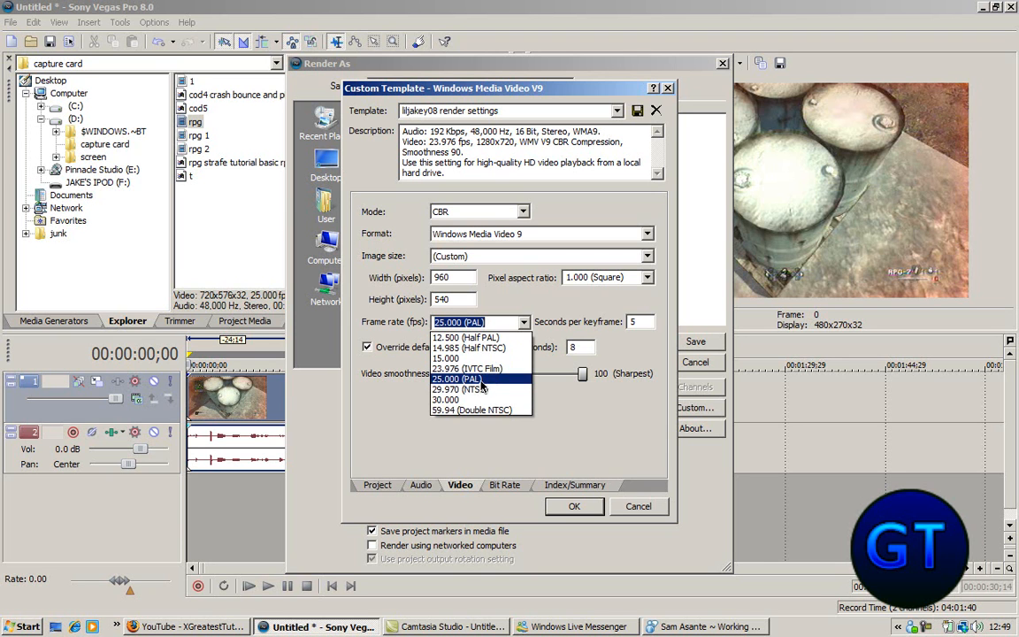
left_click(469, 379)
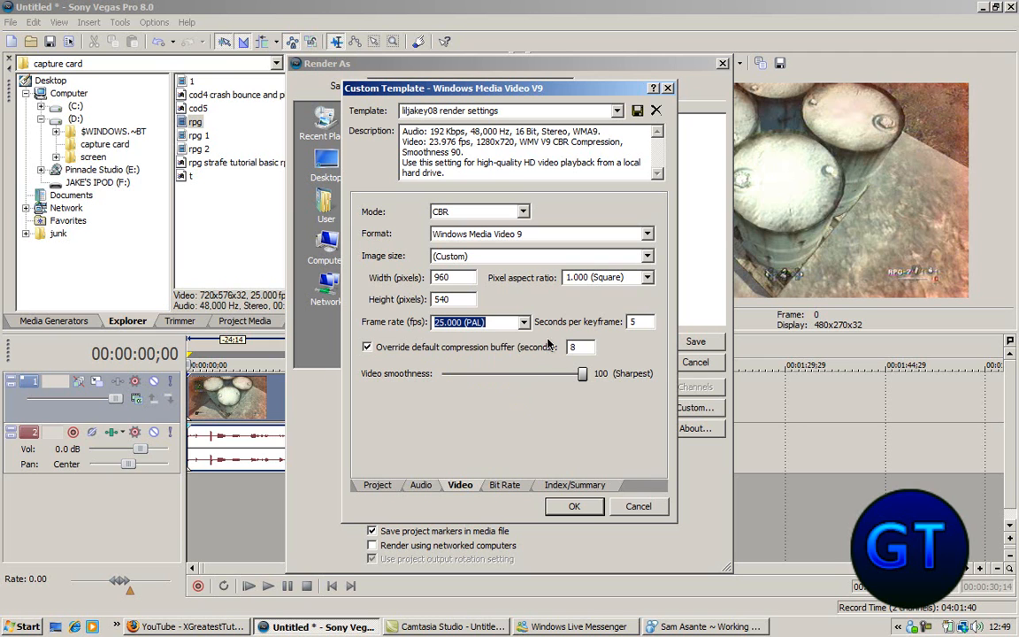
mouse_move(581, 340)
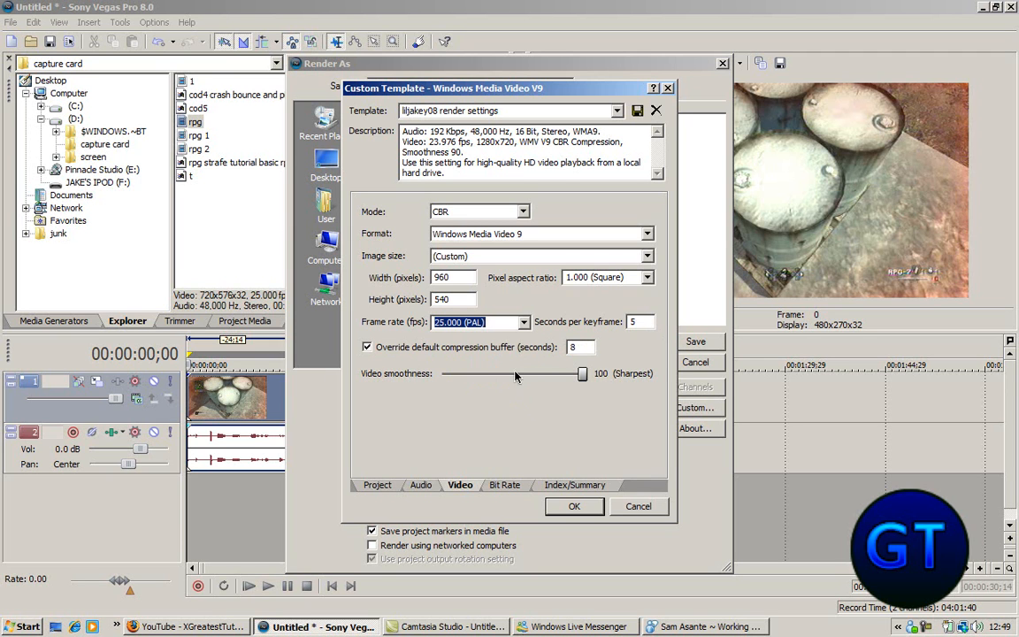
mouse_move(499, 485)
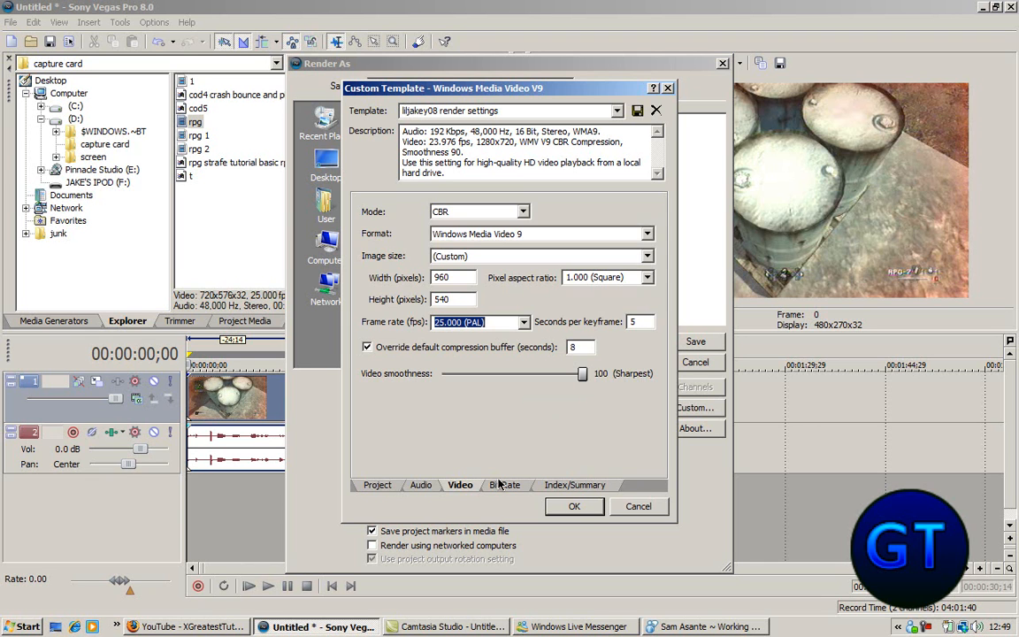
left_click(506, 485)
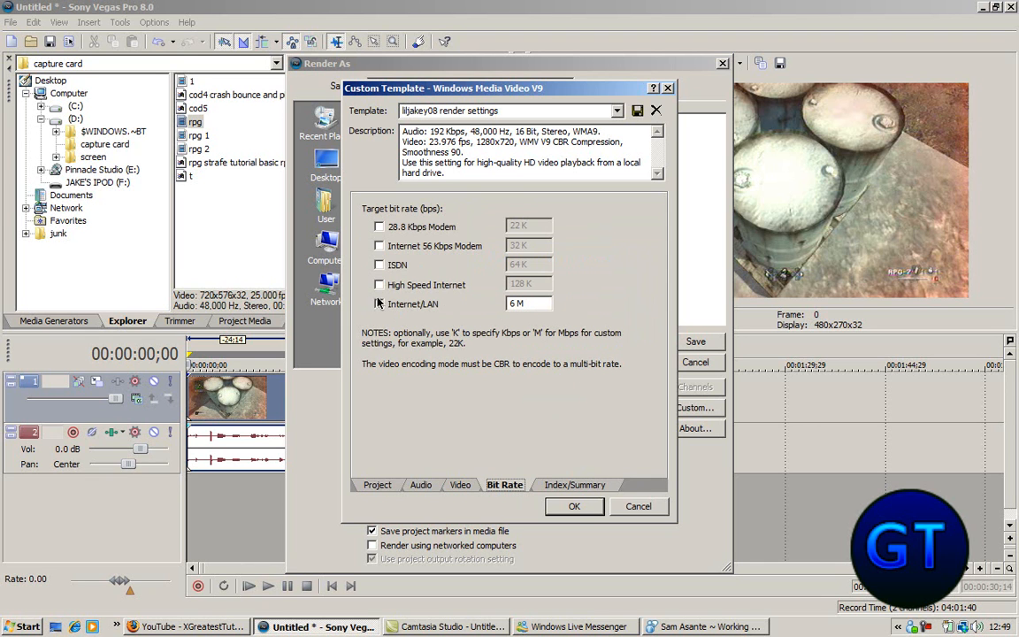
Keep the 6 M Internet/LAN bit rate, accept the template, then reopen it as untitled settings.
left_click(378, 305)
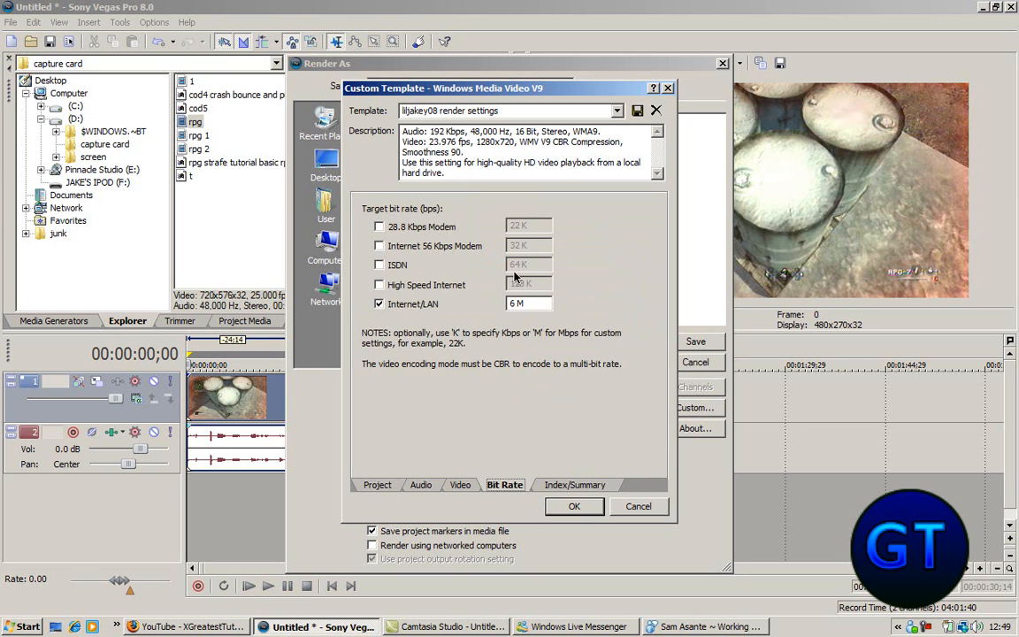
left_click(639, 506)
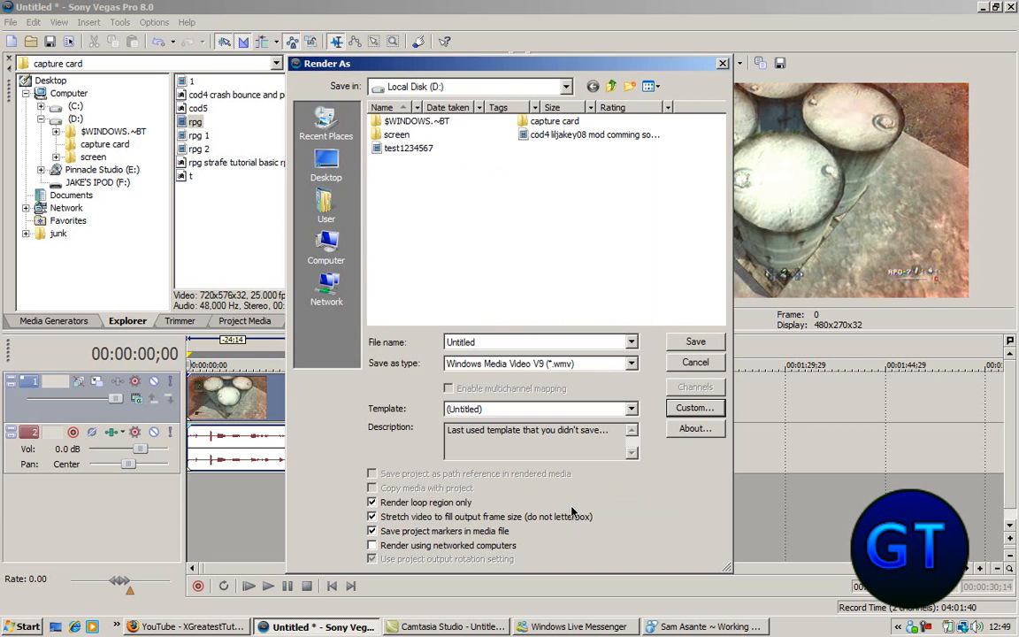
left_click(630, 407)
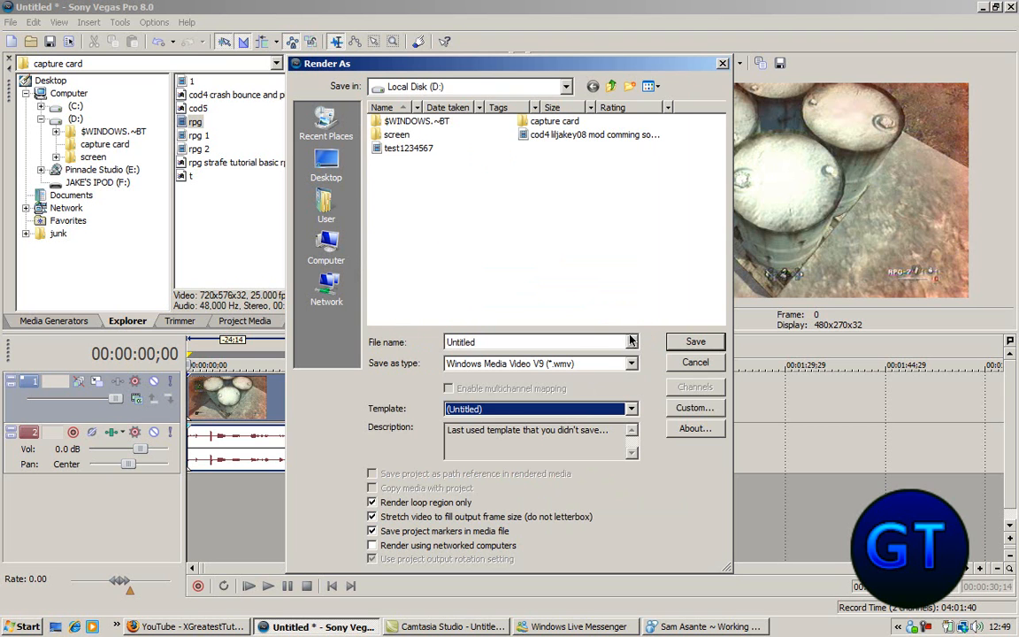
left_click(695, 407)
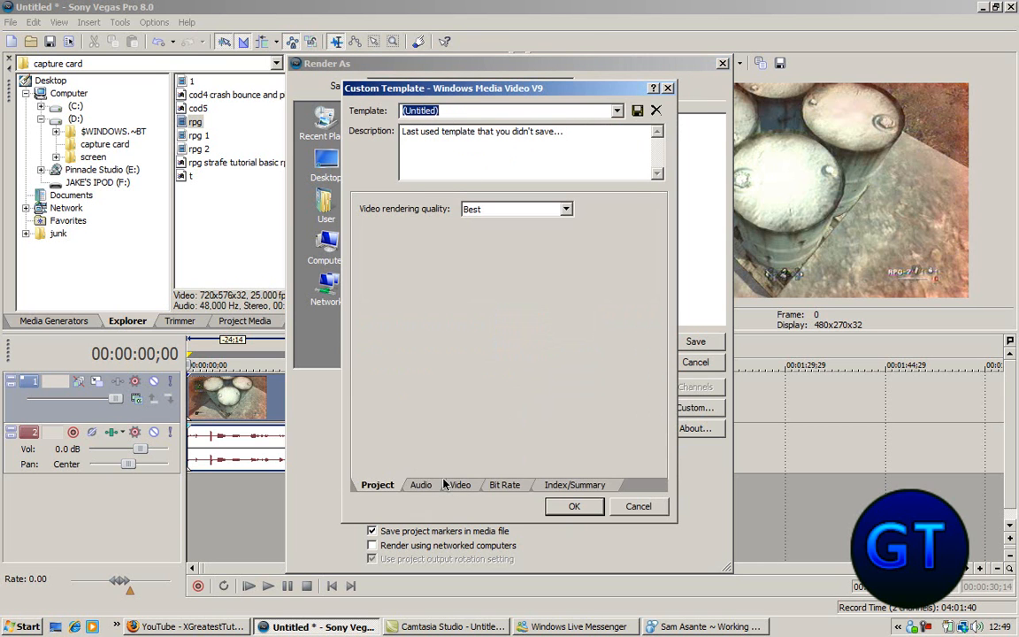
Save the settings as a render template named 'lljakey08 render settings pal'.
left_click(460, 485)
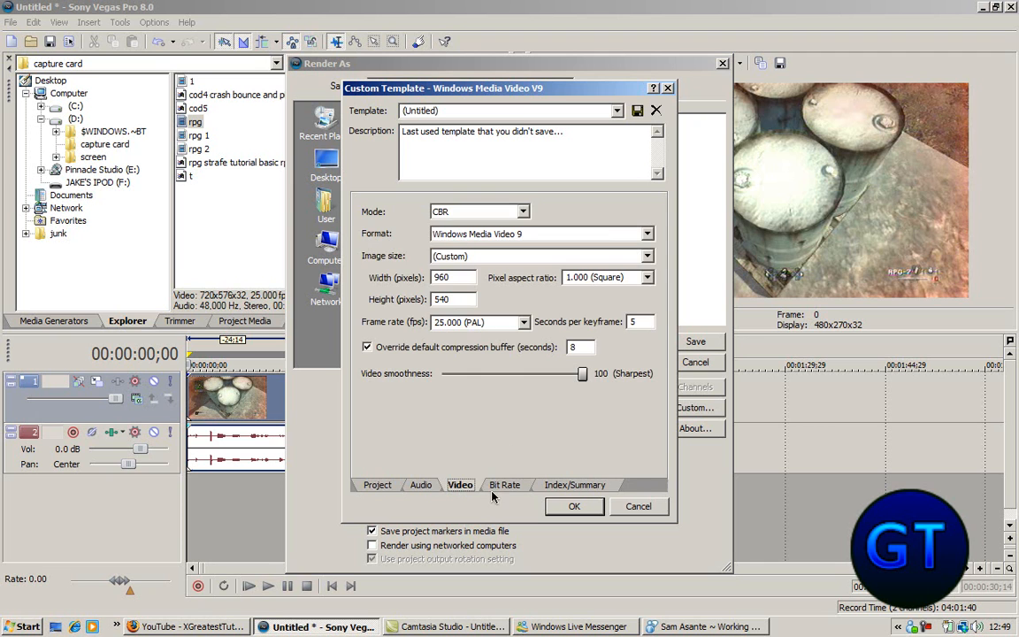
left_click(504, 485)
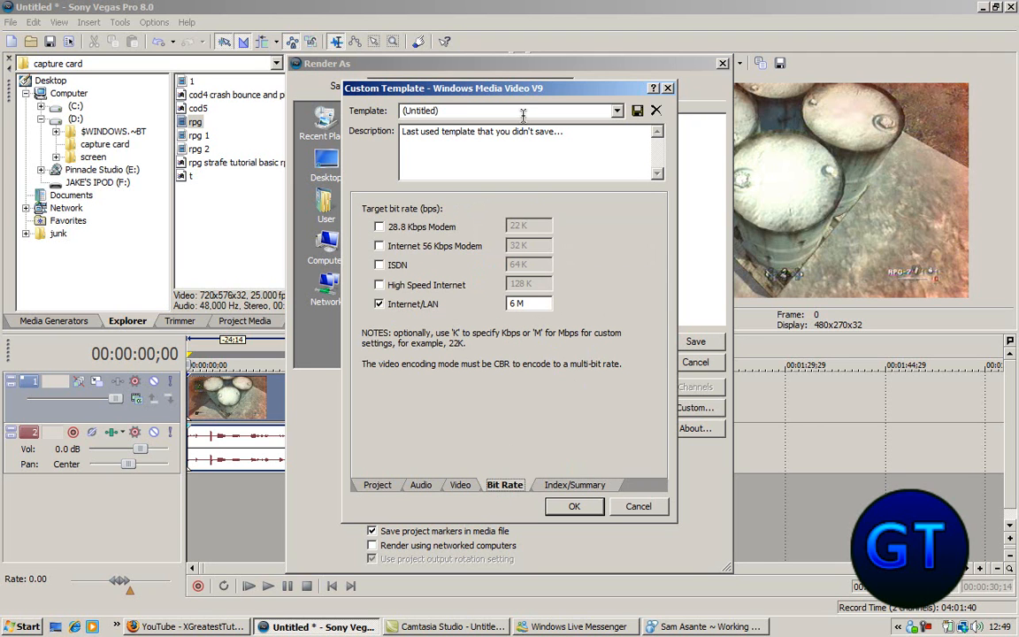
type("liljakey08 render")
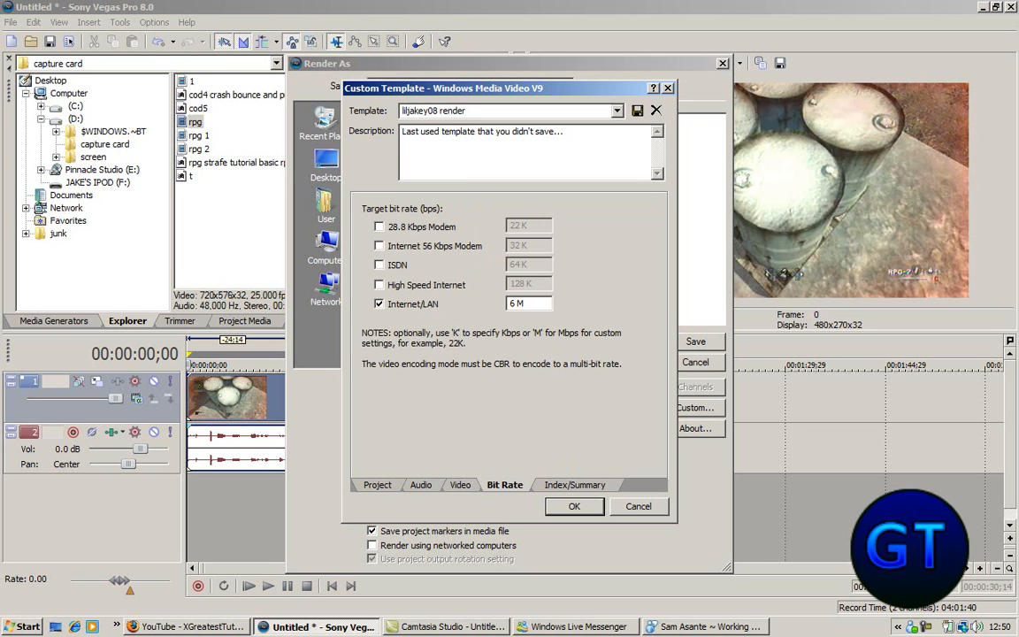
type("settings p")
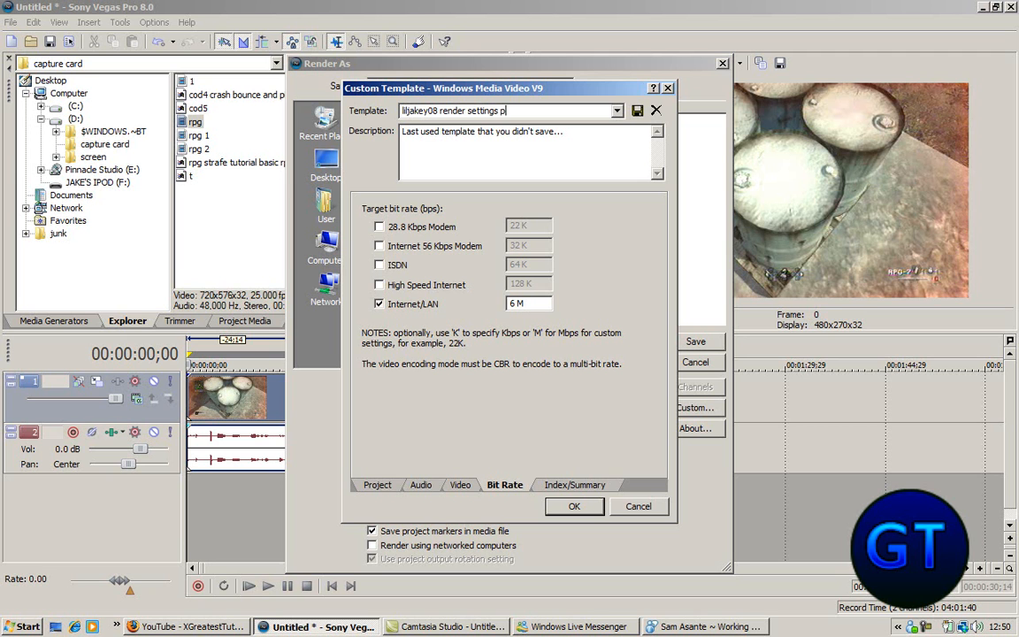
type("al")
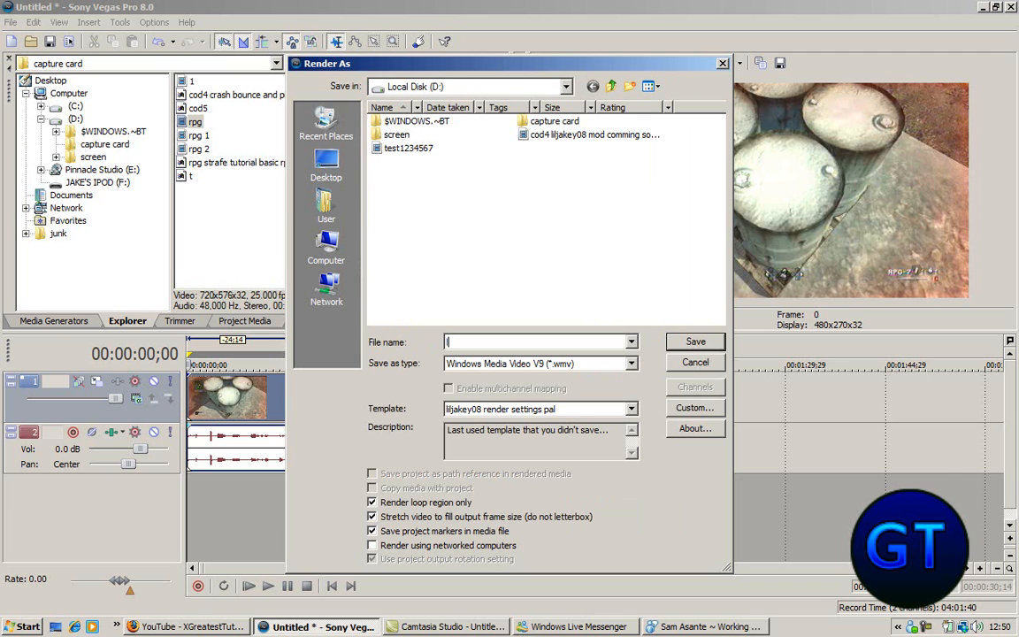
Render the project to 'lljakey08 render settings quality test.wmv' with the saved template.
type("liljakey08")
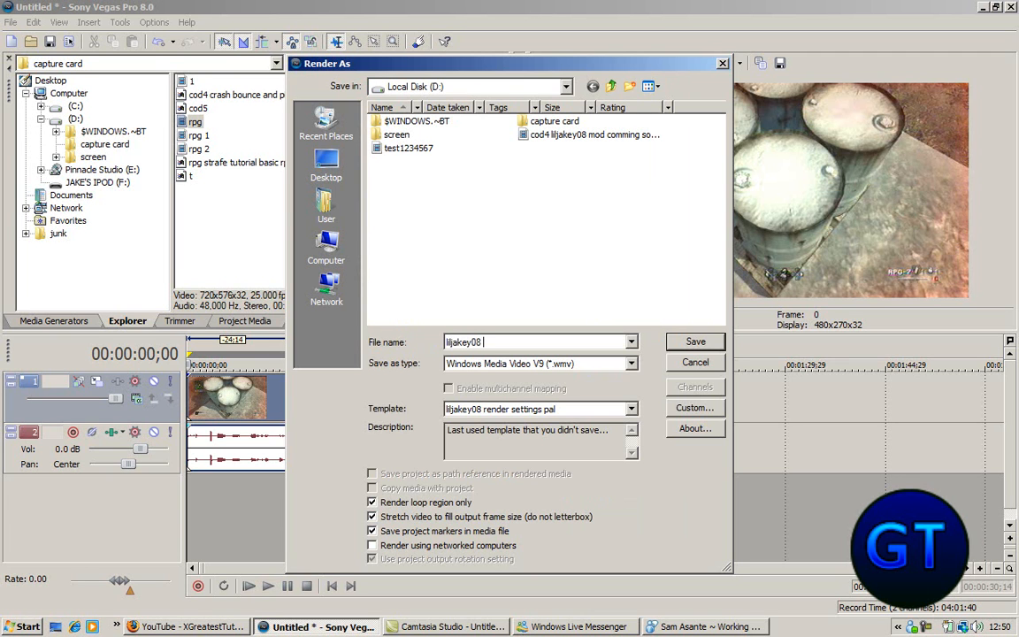
type("render settings quality")
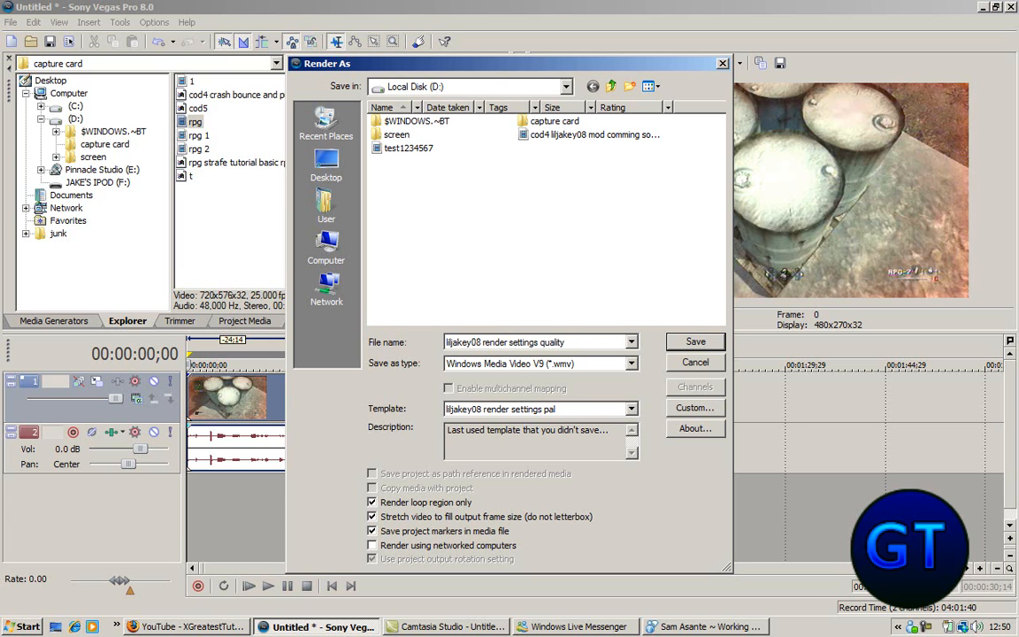
type("te")
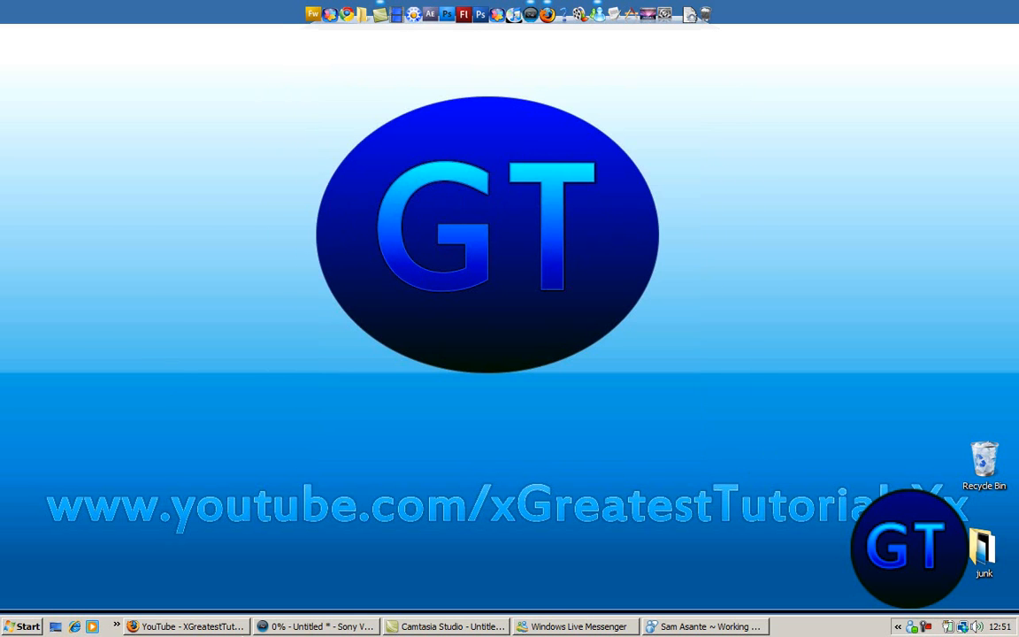
left_click(315, 626)
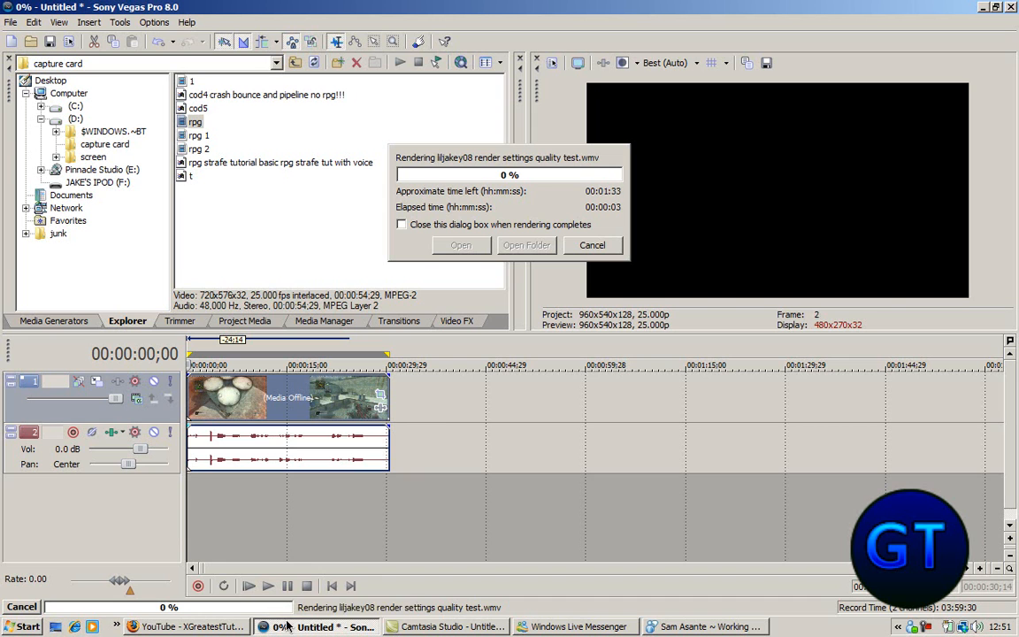